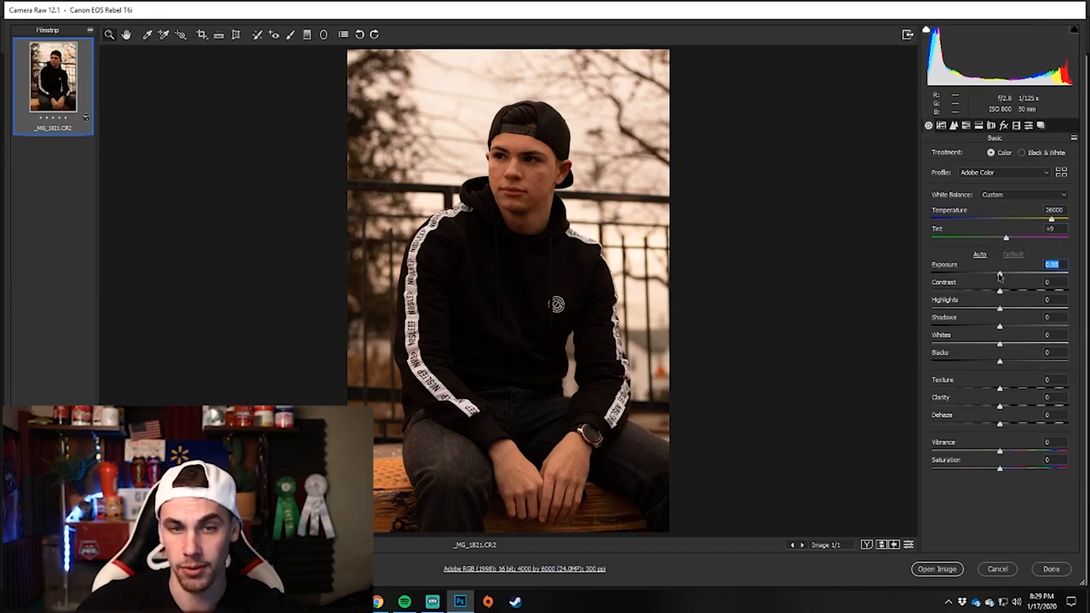
Raise the Basic panel Exposure slightly to +0.20.
{"action": "left_click_drag", "start_coordinate": [1052, 272], "coordinate": [1003, 272]}
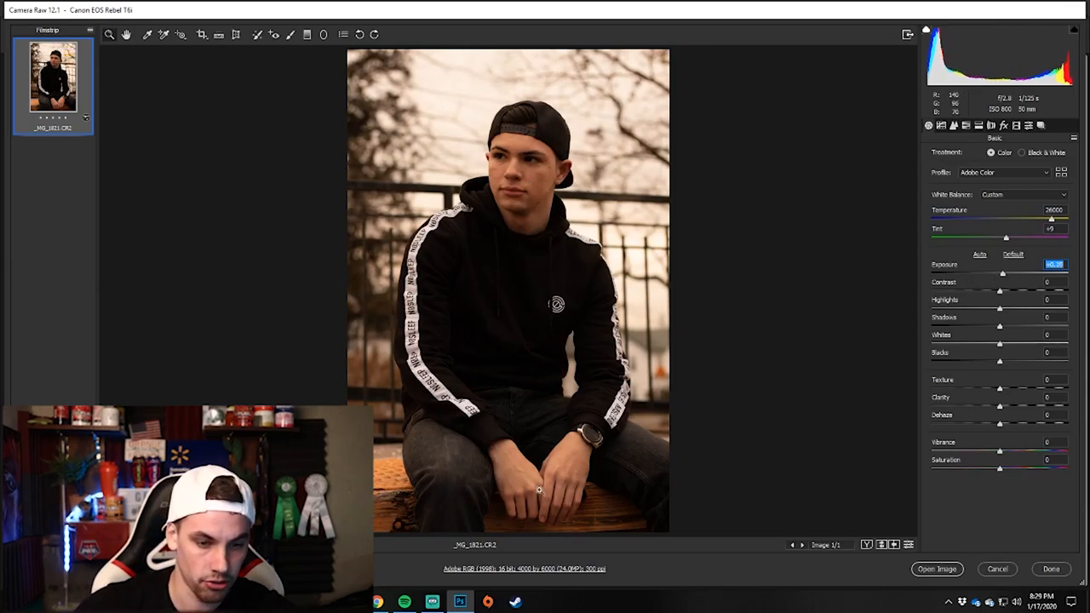
{"action": "mouse_move", "coordinate": [573, 126]}
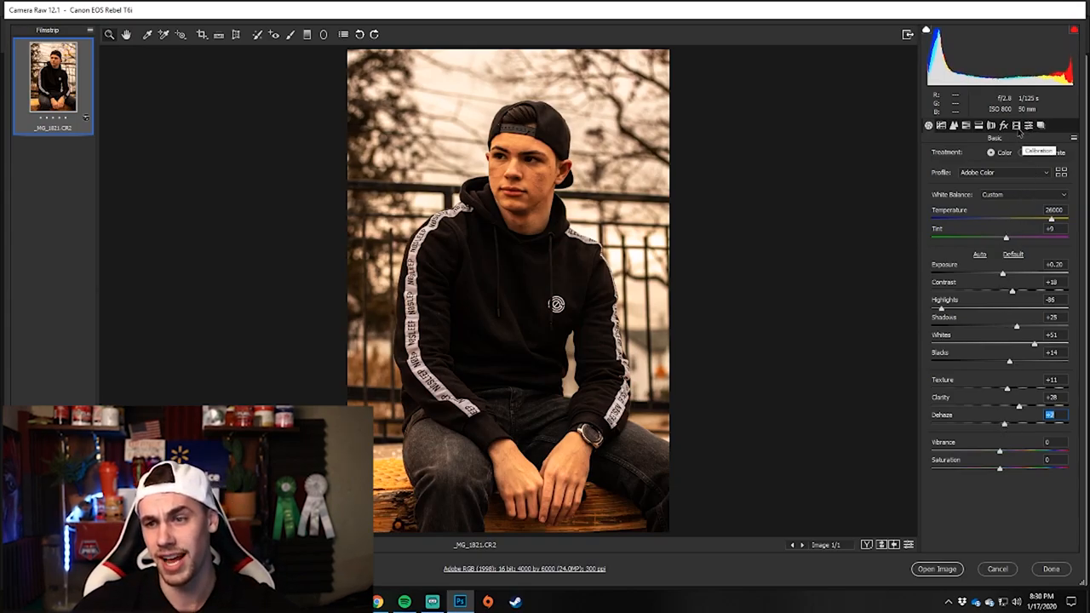
Shift the Calibration Green Primary hue down to −41.
{"action": "left_click", "coordinate": [1016, 125]}
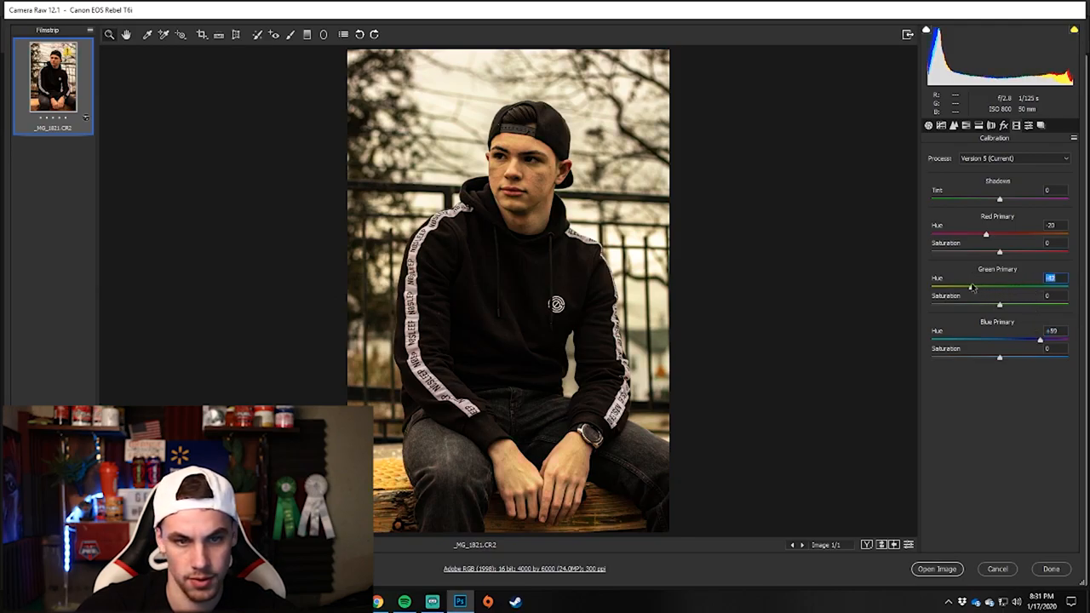
{"action": "left_click_drag", "start_coordinate": [985, 287], "coordinate": [969, 287]}
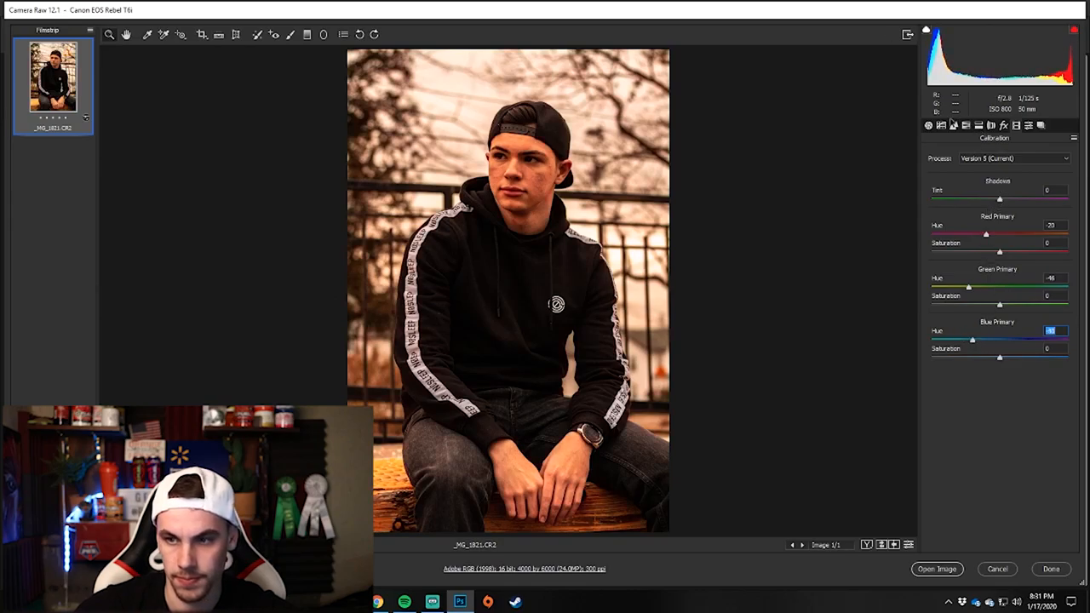
{"action": "left_click", "coordinate": [928, 125]}
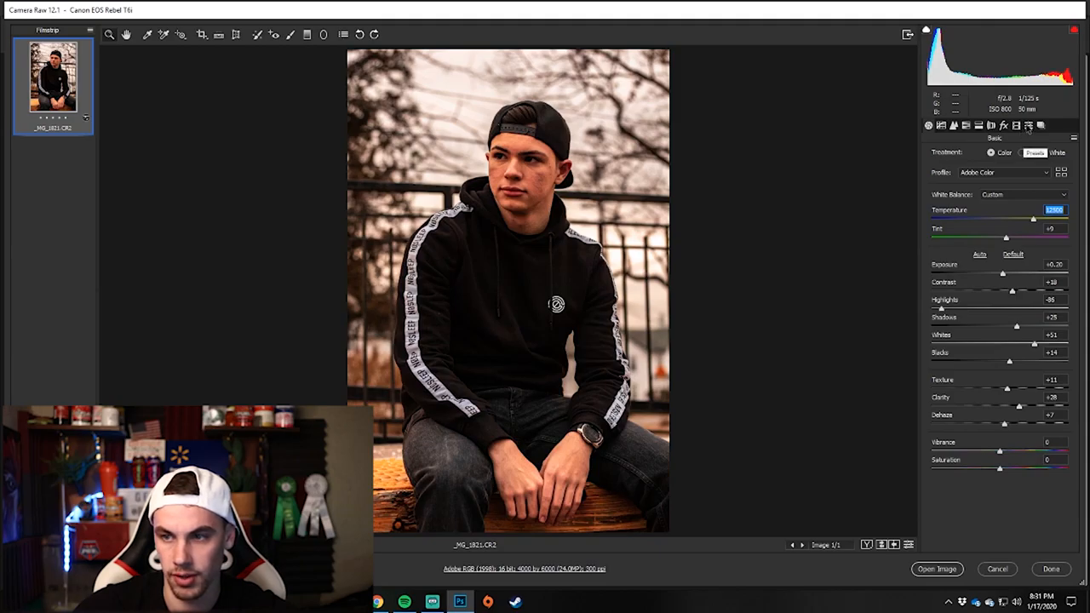
{"action": "left_click", "coordinate": [1040, 125]}
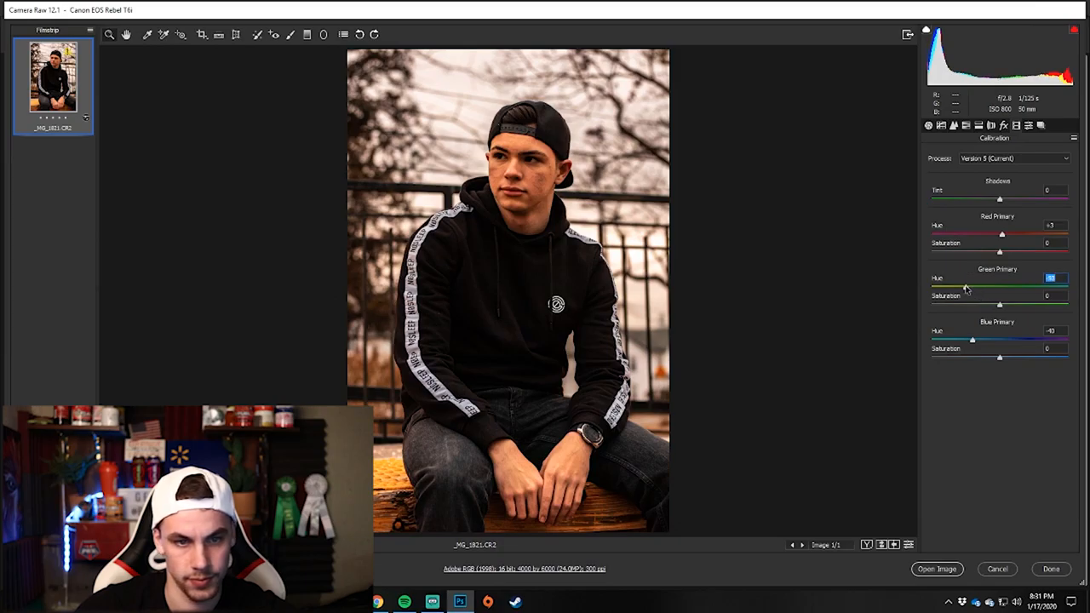
{"action": "left_click_drag", "start_coordinate": [1001, 287], "coordinate": [971, 287]}
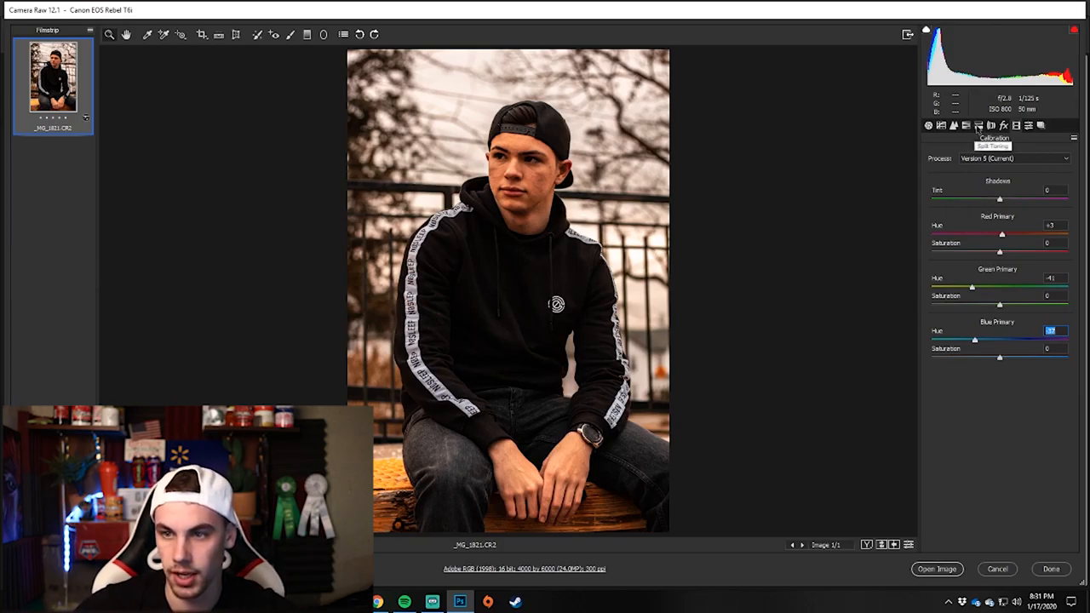
Lower the red saturation slider in HSL Adjustments.
{"action": "left_click", "coordinate": [954, 125]}
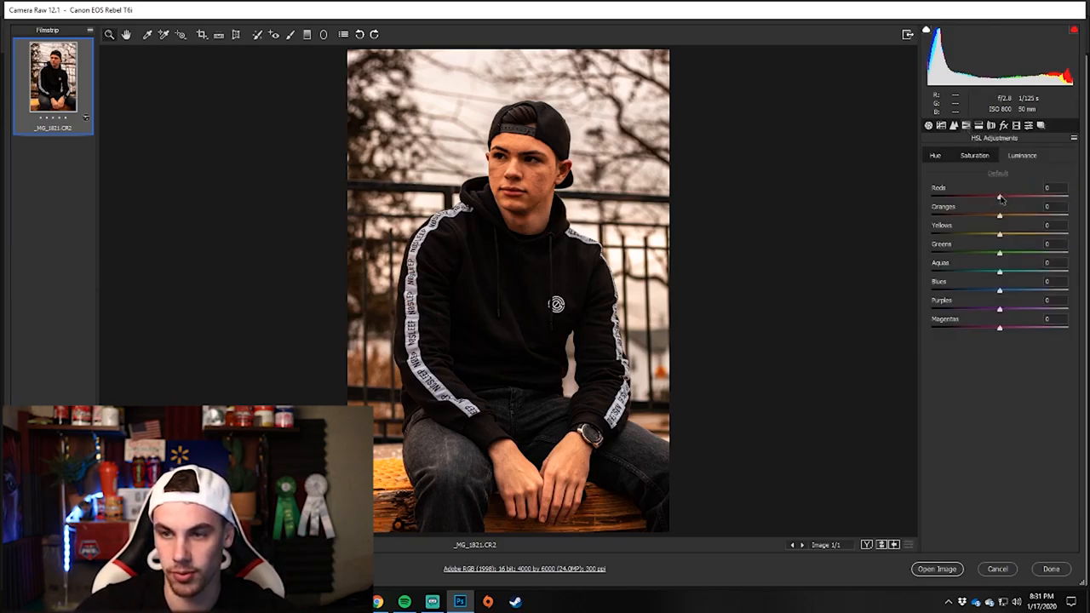
{"action": "left_click_drag", "start_coordinate": [999, 197], "coordinate": [985, 196]}
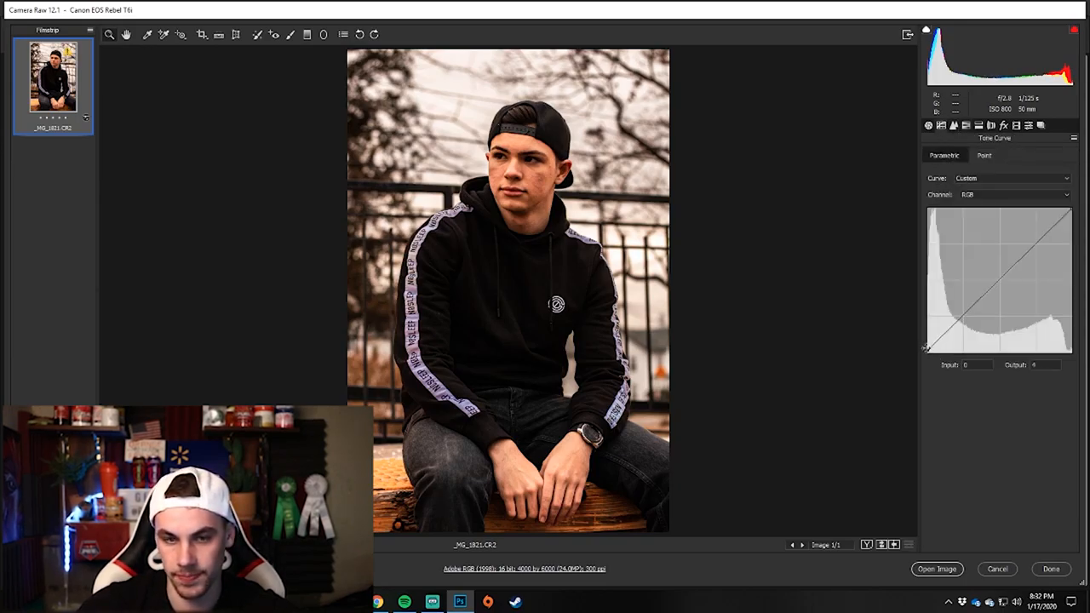
Move tone-curve points to 64/77 and 189/184, then compare Before/After.
{"action": "left_click_drag", "start_coordinate": [928, 345], "coordinate": [960, 309]}
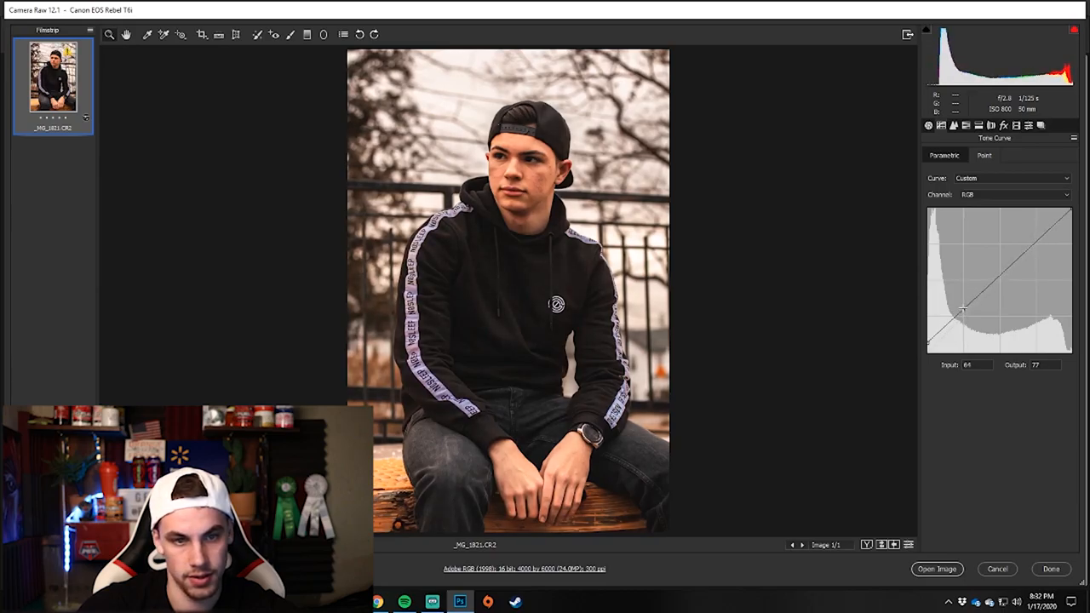
{"action": "left_click_drag", "start_coordinate": [961, 310], "coordinate": [1034, 246]}
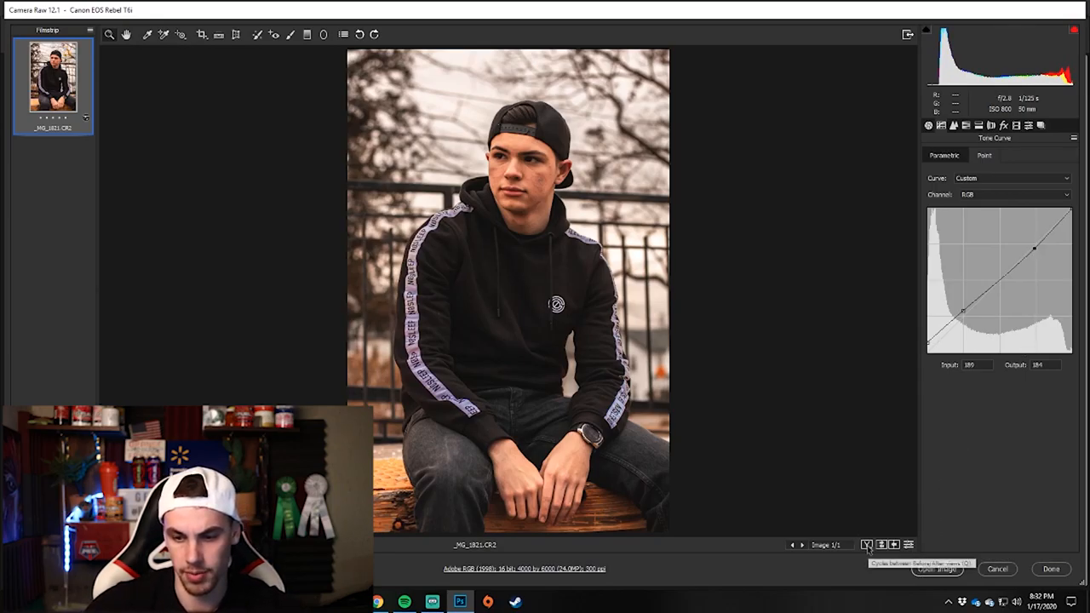
{"action": "left_click", "coordinate": [866, 545]}
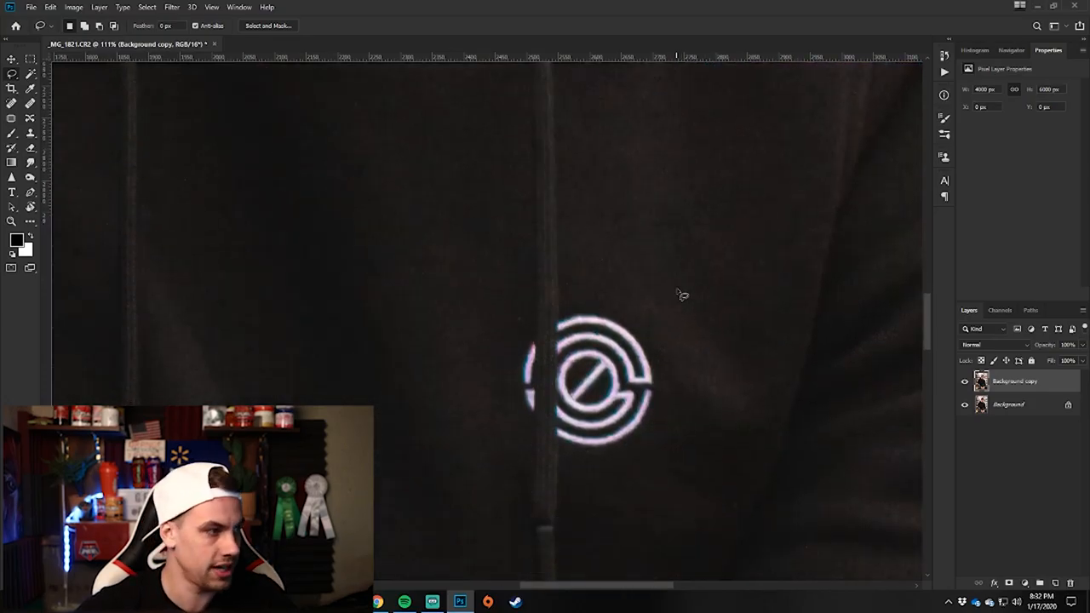
Zoom in on the hoodie's chest logo with the Lasso tool active.
{"action": "left_click_drag", "start_coordinate": [681, 294], "coordinate": [737, 413]}
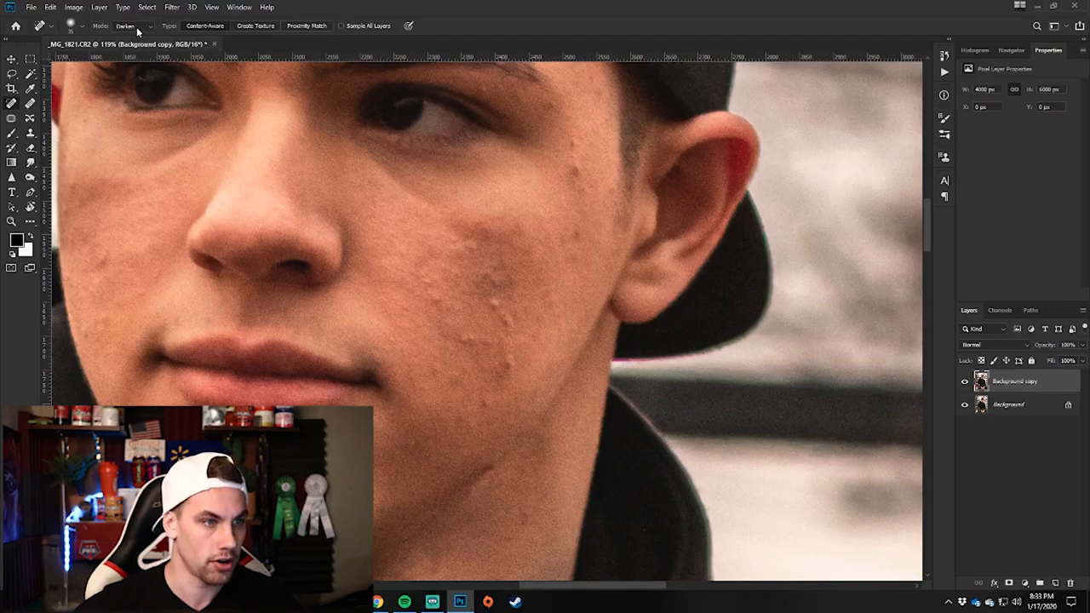
Set the Spot Healing Brush to Normal mode with Content-Aware for the cheek blemishes.
{"action": "left_click", "coordinate": [132, 25]}
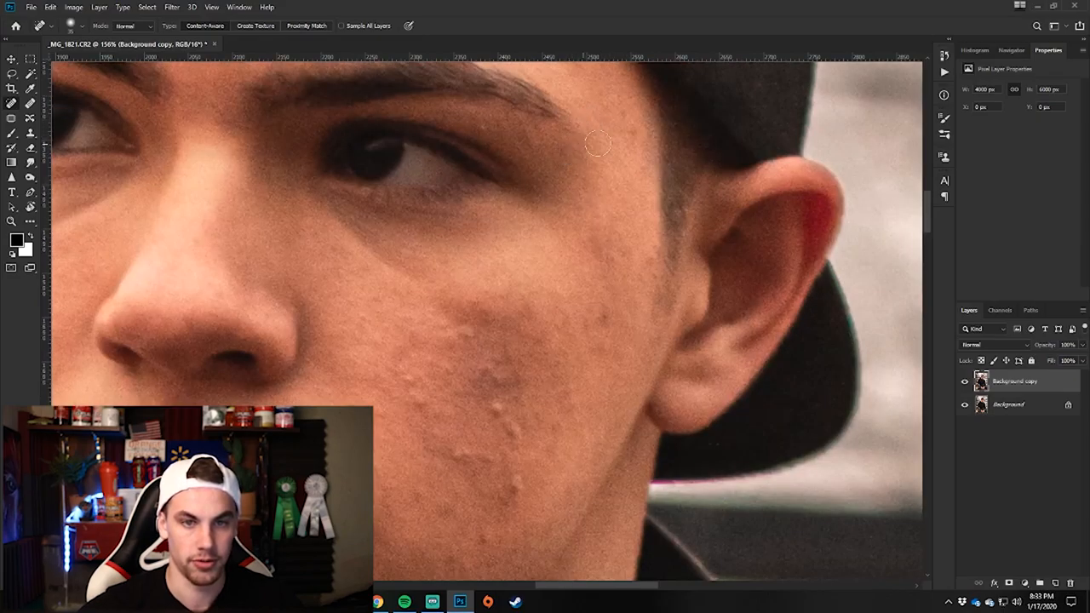
{"action": "scroll", "scroll_direction": "down", "scroll_amount": 3}
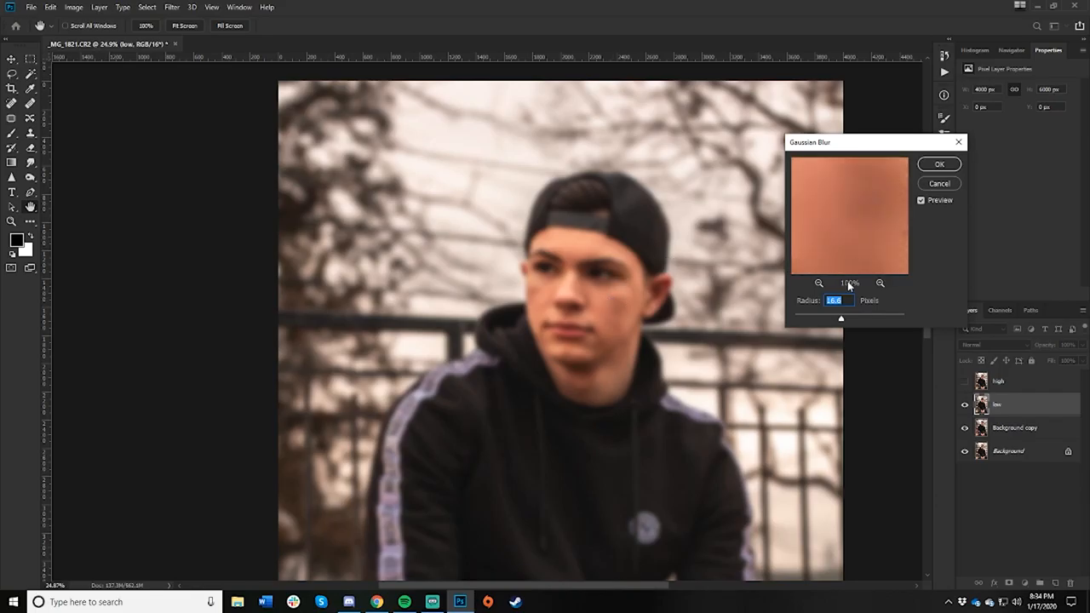
Confirm the low layer's blur and Apply Image Subtract (scale 2, offset 128) on high.
{"action": "left_click", "coordinate": [73, 7]}
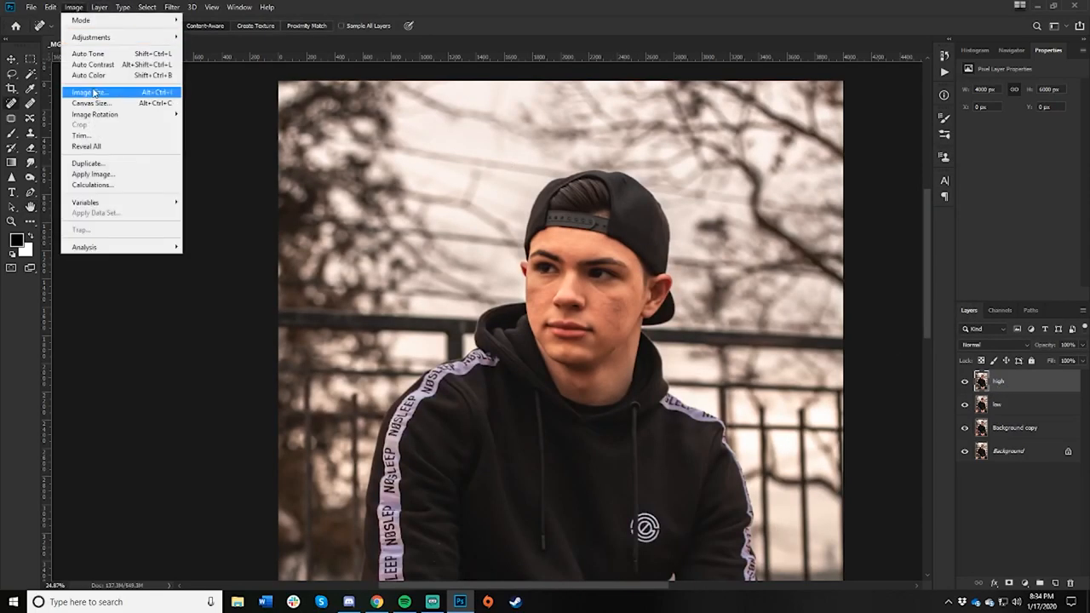
{"action": "left_click", "coordinate": [93, 174]}
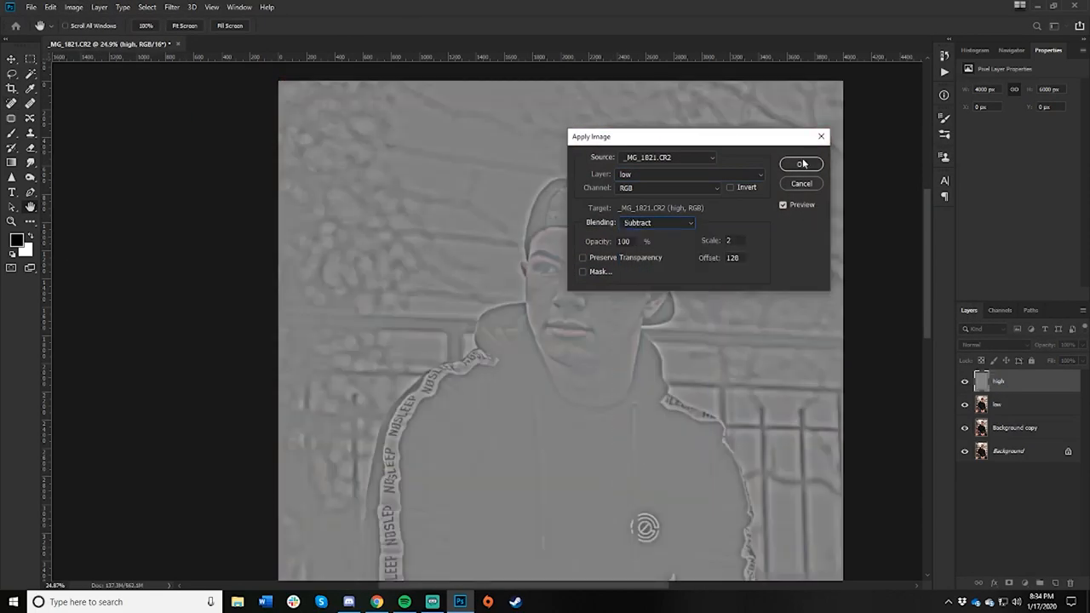
{"action": "left_click", "coordinate": [801, 164]}
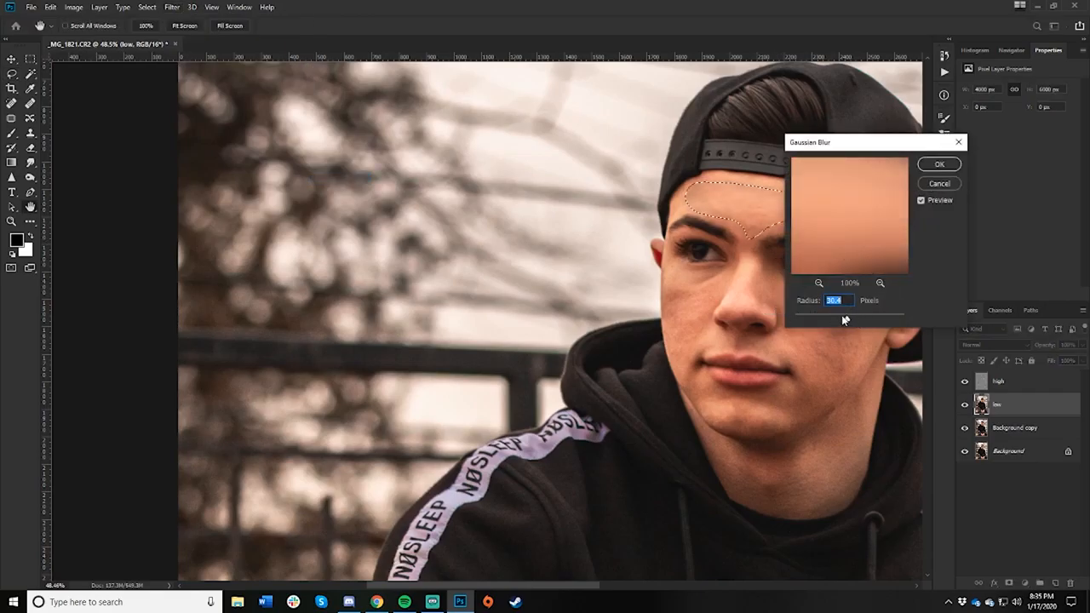
Gaussian-blur the lassoed forehead and cheek areas on the low layer.
{"action": "left_click", "coordinate": [938, 163]}
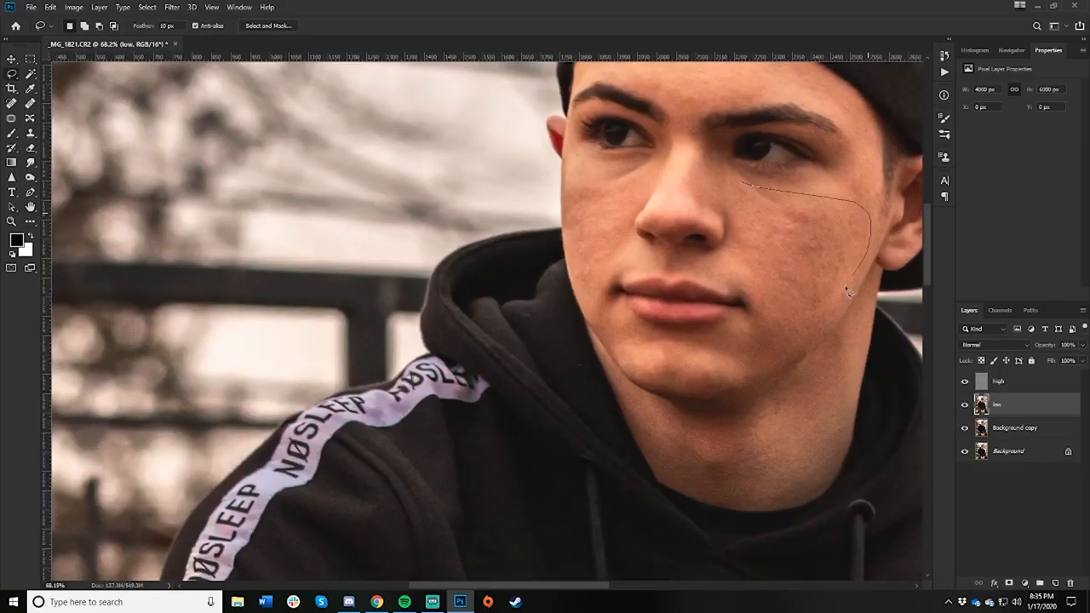
{"action": "left_click", "coordinate": [172, 7]}
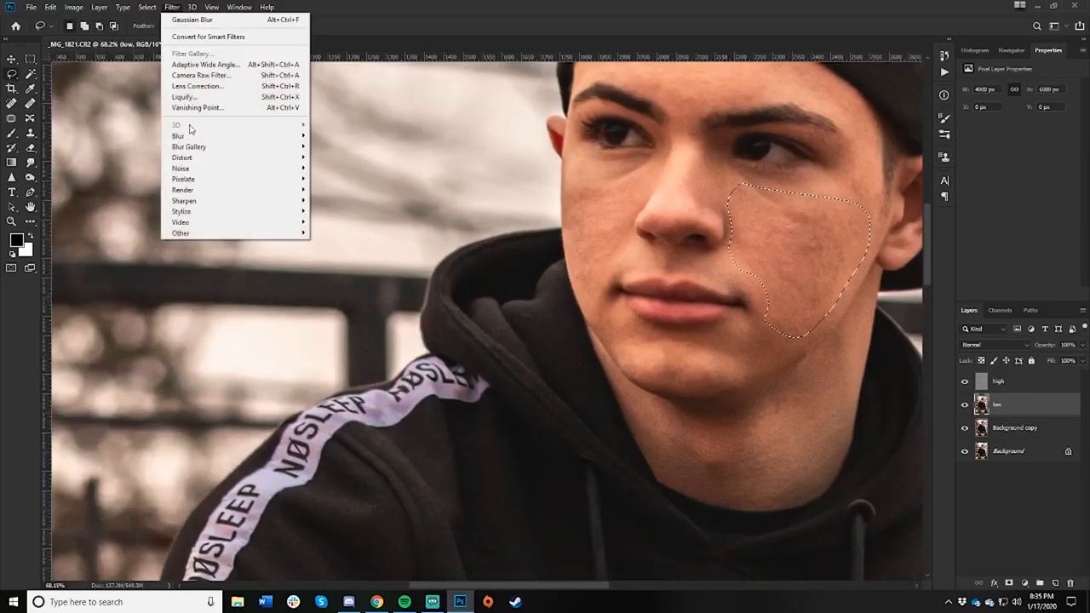
{"action": "left_click", "coordinate": [191, 19]}
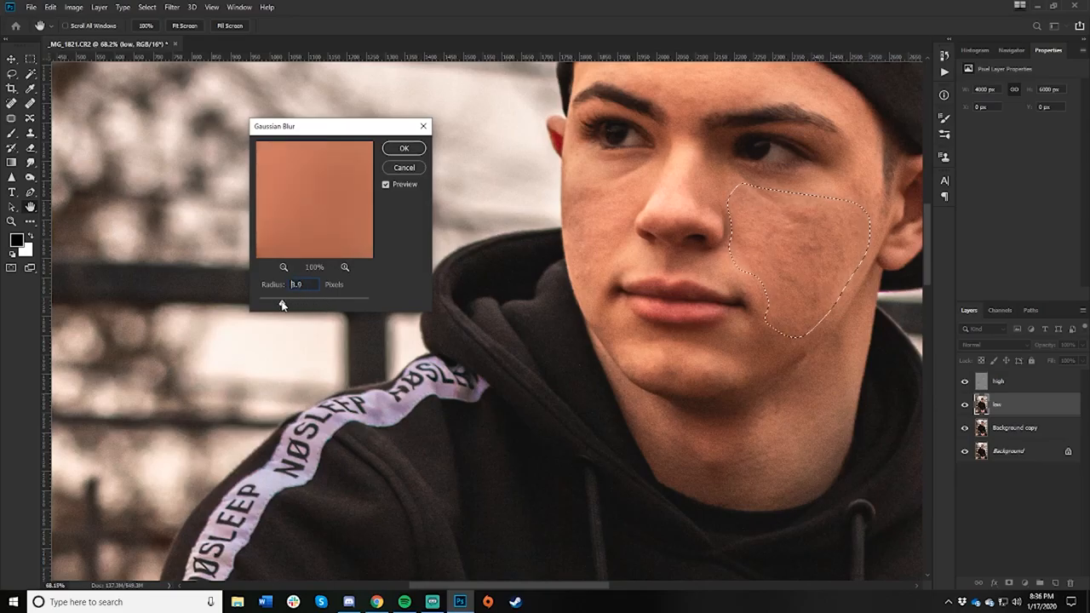
{"action": "left_click_drag", "start_coordinate": [284, 303], "coordinate": [295, 303]}
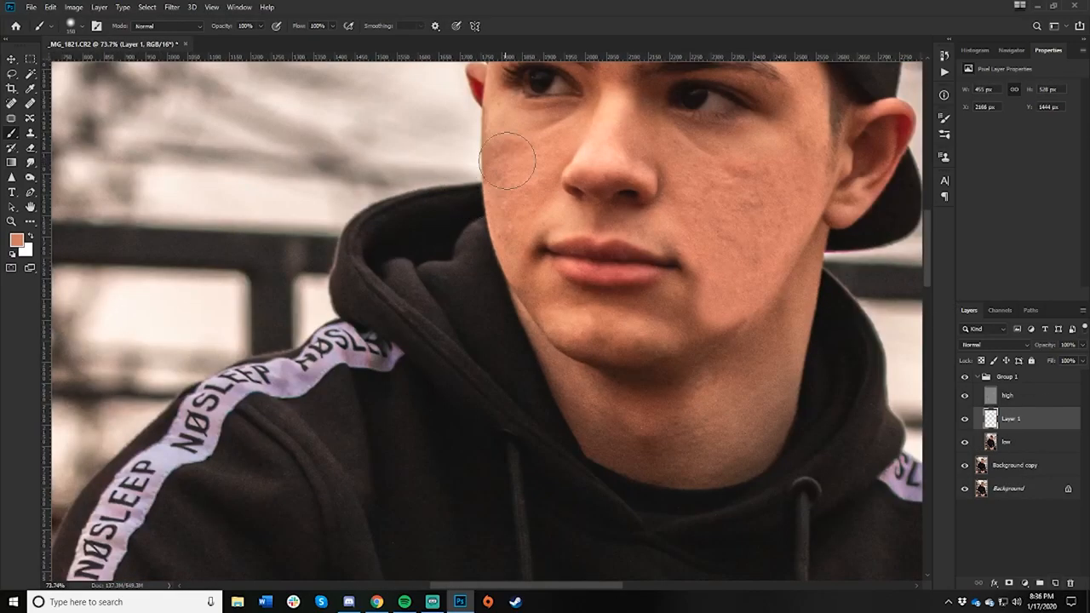
Paint skin tones over cheek and neck, blend in Lighten, and Gaussian-blur the paint.
{"action": "left_click_drag", "start_coordinate": [508, 162], "coordinate": [558, 285]}
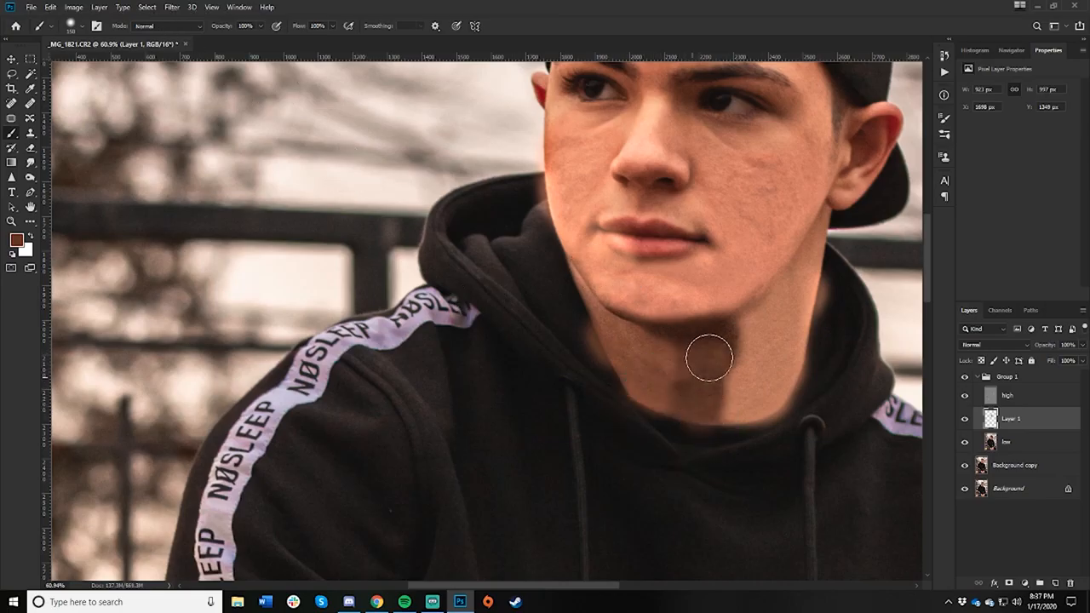
{"action": "left_click_drag", "start_coordinate": [711, 358], "coordinate": [801, 375]}
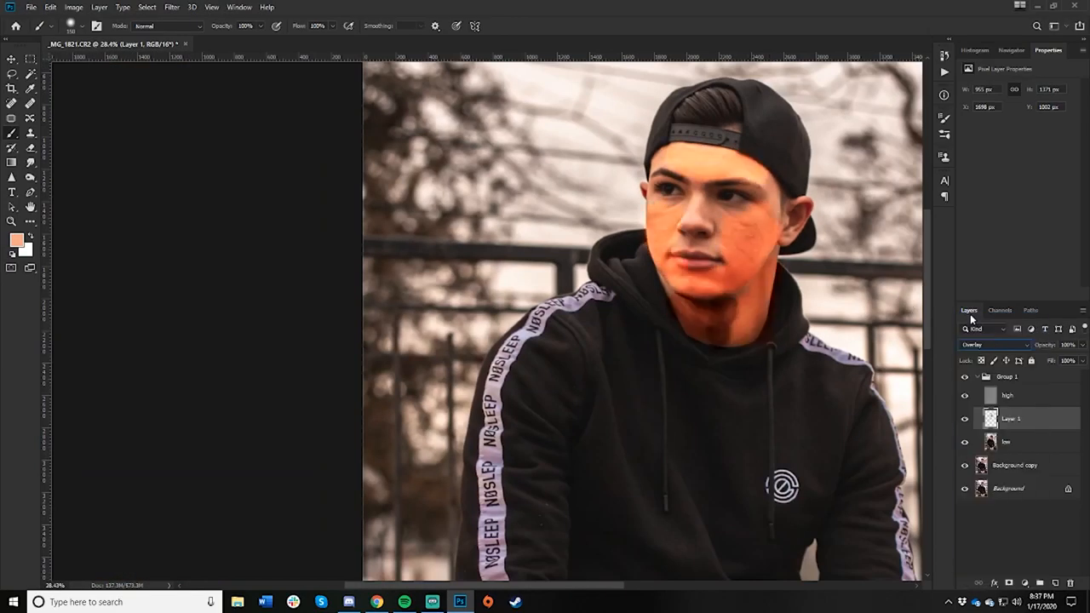
{"action": "left_click", "coordinate": [994, 345]}
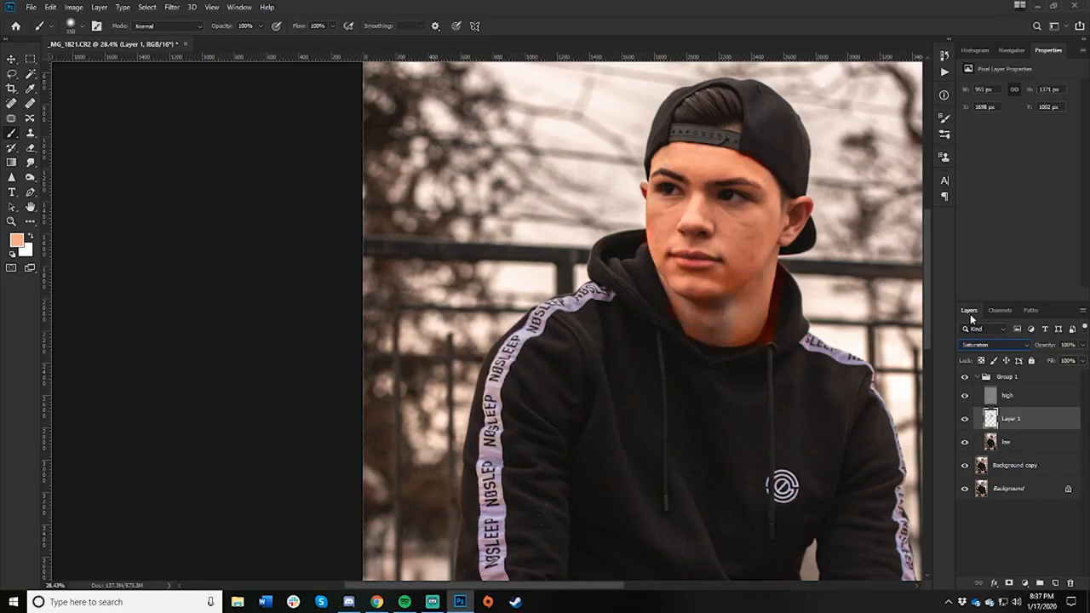
{"action": "left_click", "coordinate": [995, 344]}
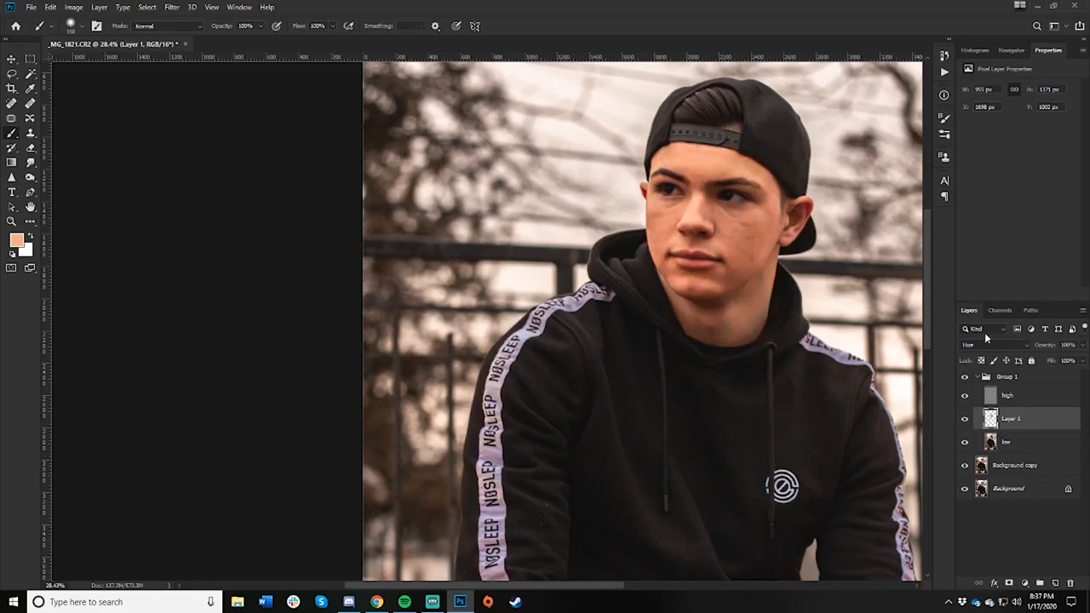
{"action": "left_click", "coordinate": [988, 345]}
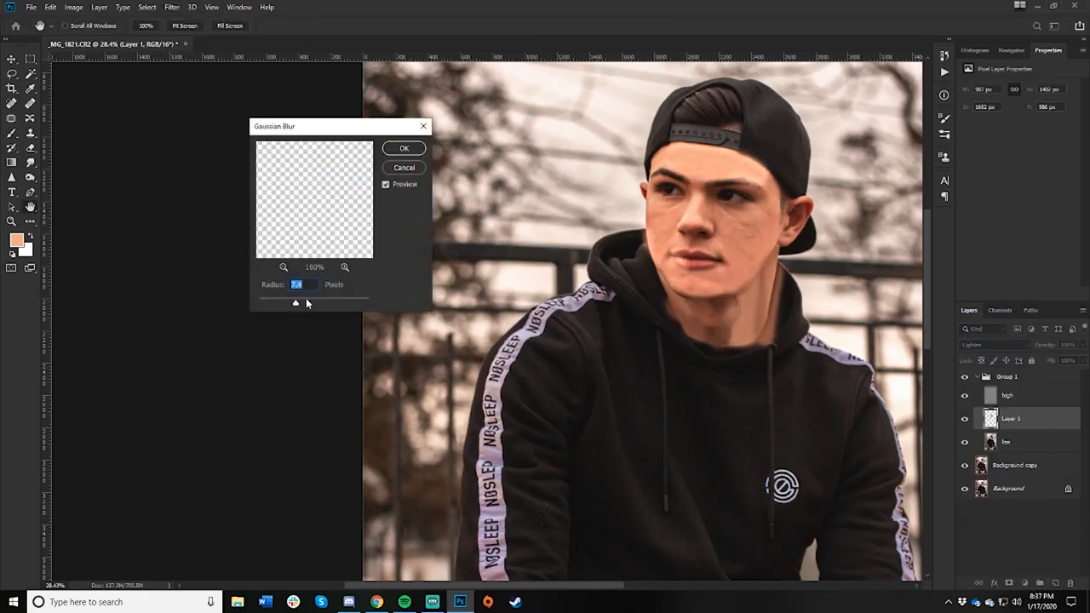
{"action": "left_click_drag", "start_coordinate": [296, 302], "coordinate": [325, 302]}
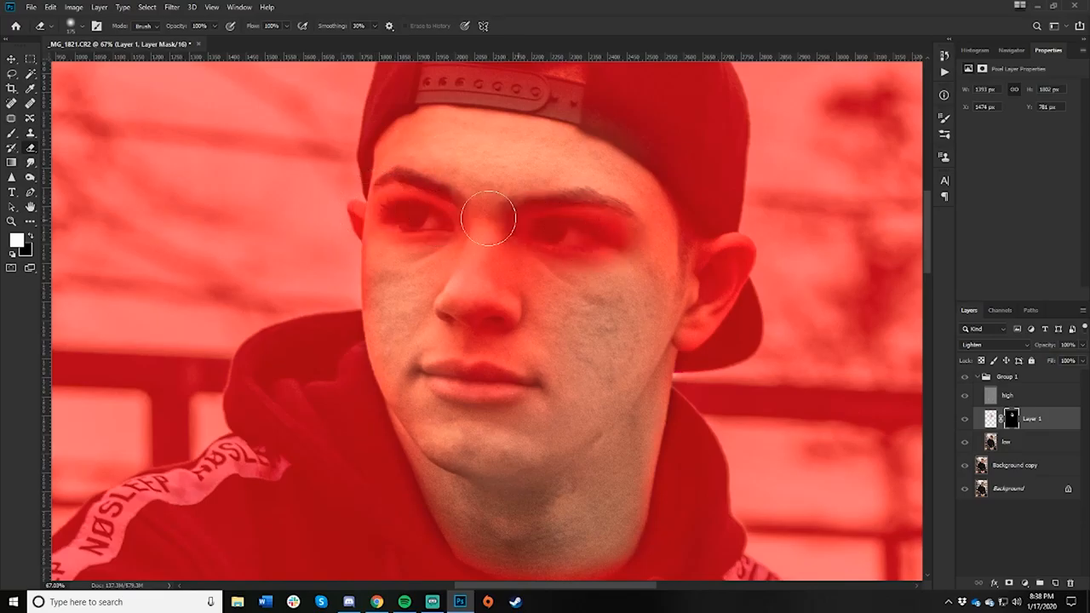
Paint Layer 1's mask white over the face, then merge the retouch layers.
{"action": "left_click_drag", "start_coordinate": [490, 217], "coordinate": [677, 396]}
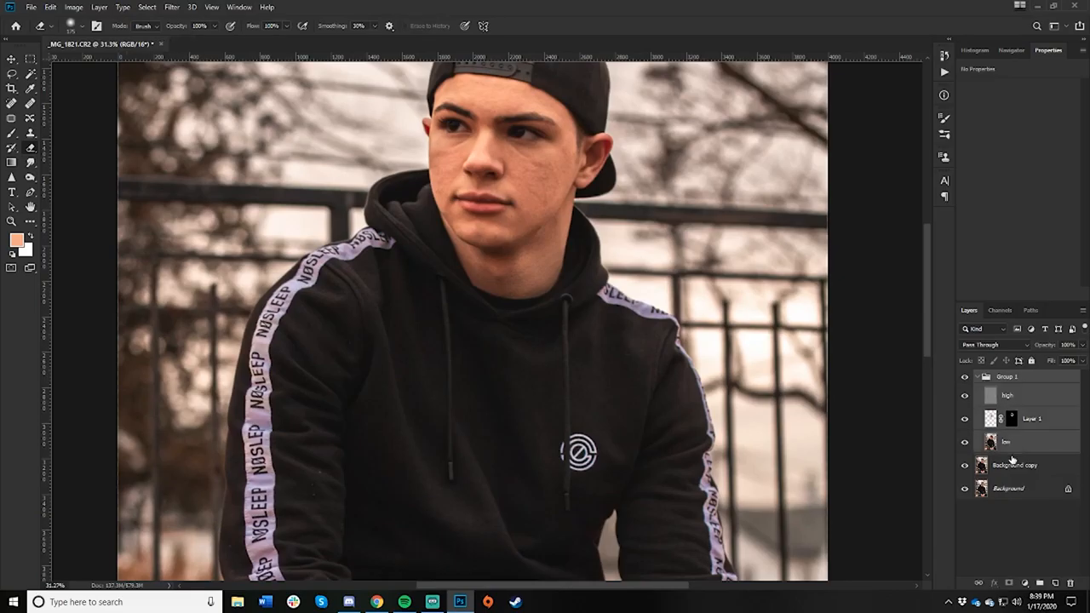
{"action": "right_click", "coordinate": [1013, 460]}
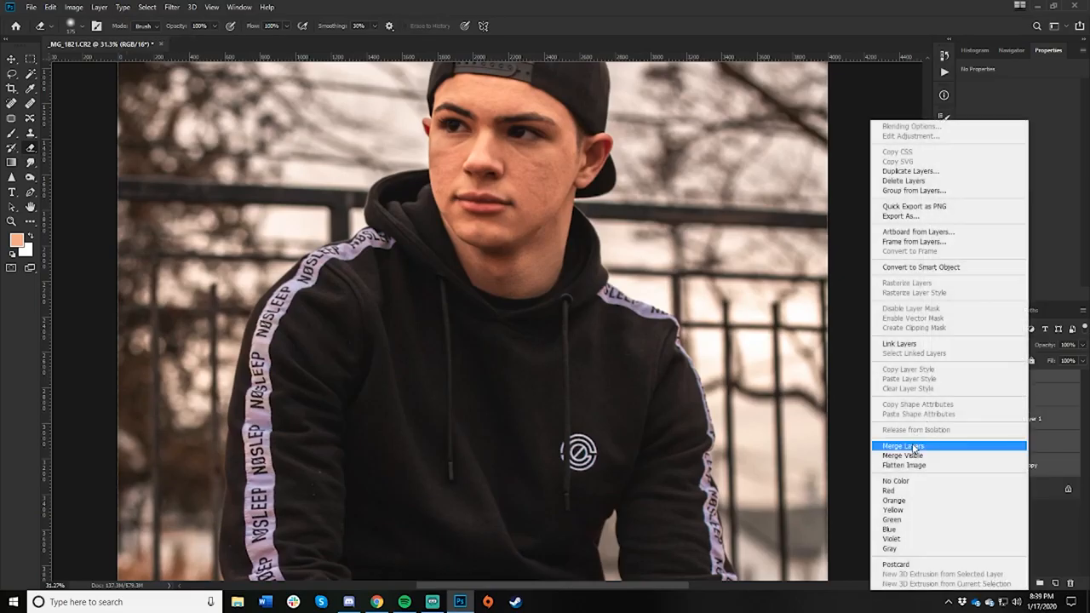
{"action": "left_click", "coordinate": [904, 446]}
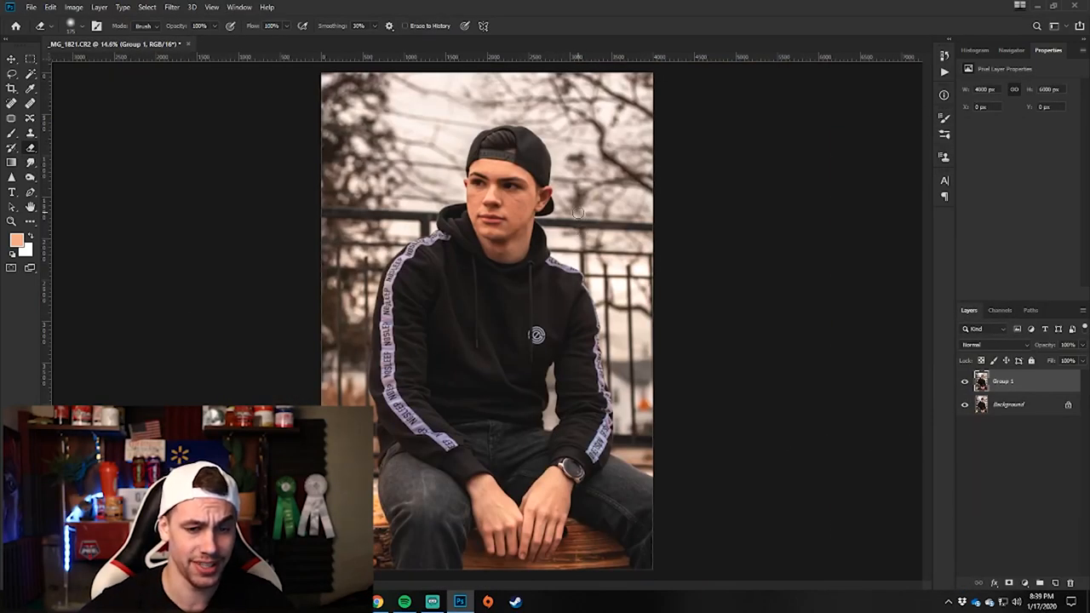
{"action": "mouse_move", "coordinate": [709, 274]}
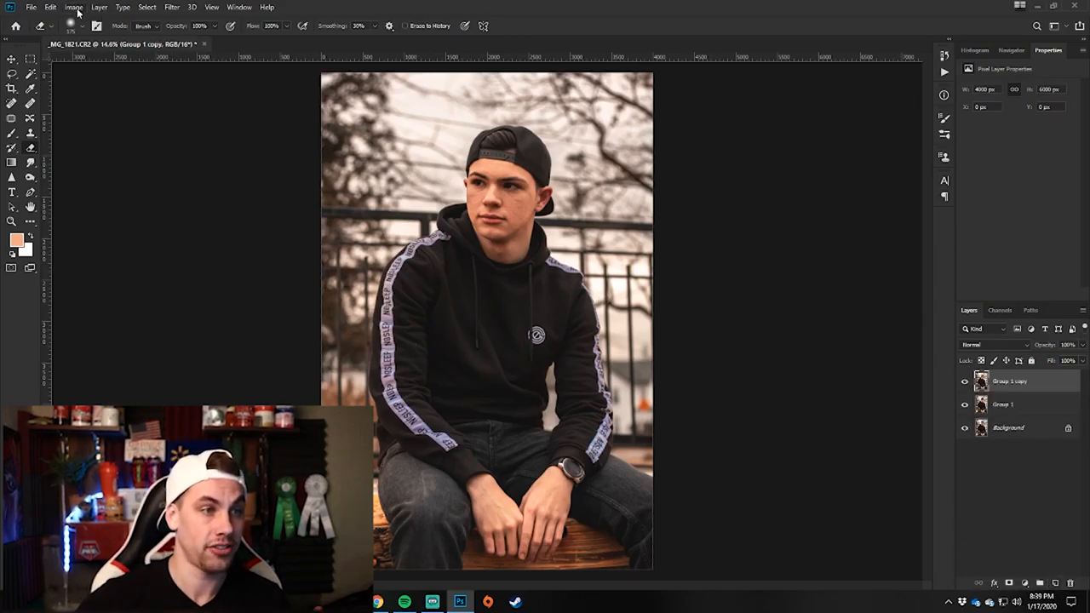
Desaturate the Group 1 copy layer to black and white.
{"action": "left_click", "coordinate": [73, 7]}
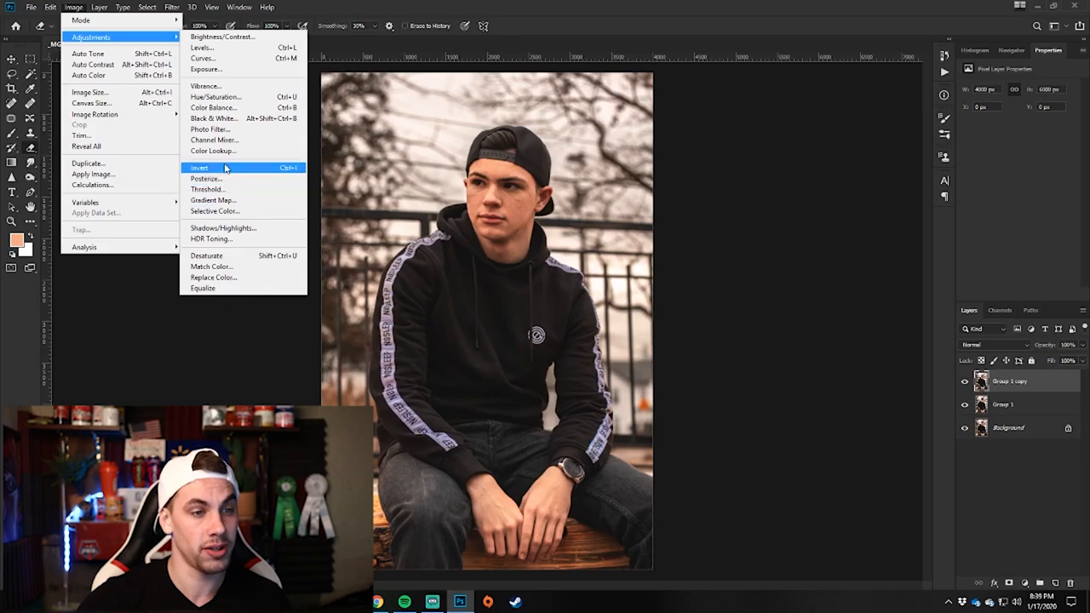
{"action": "left_click", "coordinate": [199, 167]}
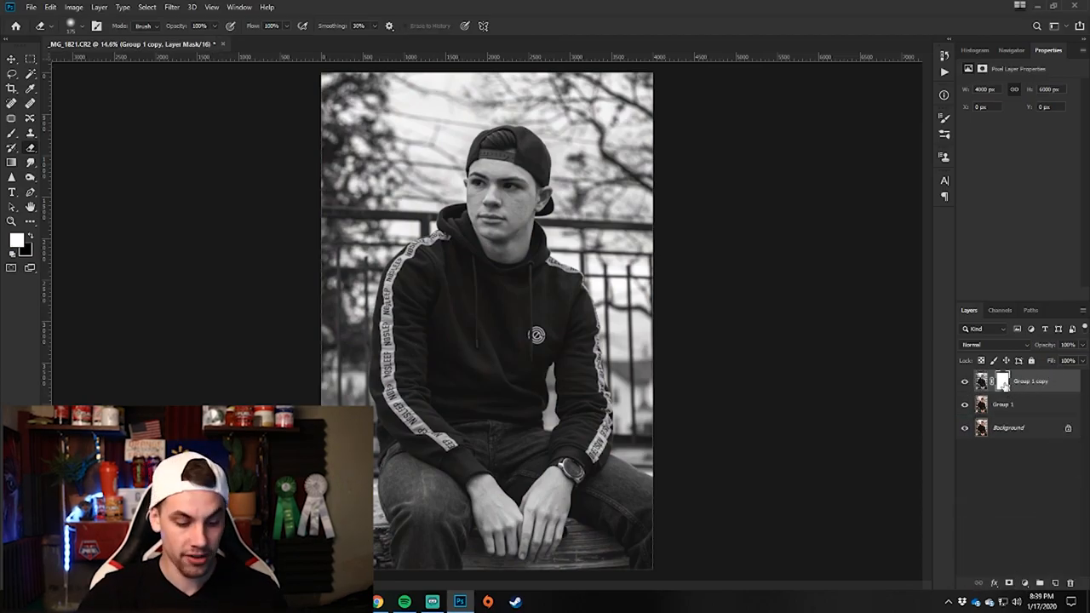
Invert Group 1 copy's mask to black, hiding the greyscale layer, and show it as a red overlay.
{"action": "left_click", "coordinate": [1003, 382]}
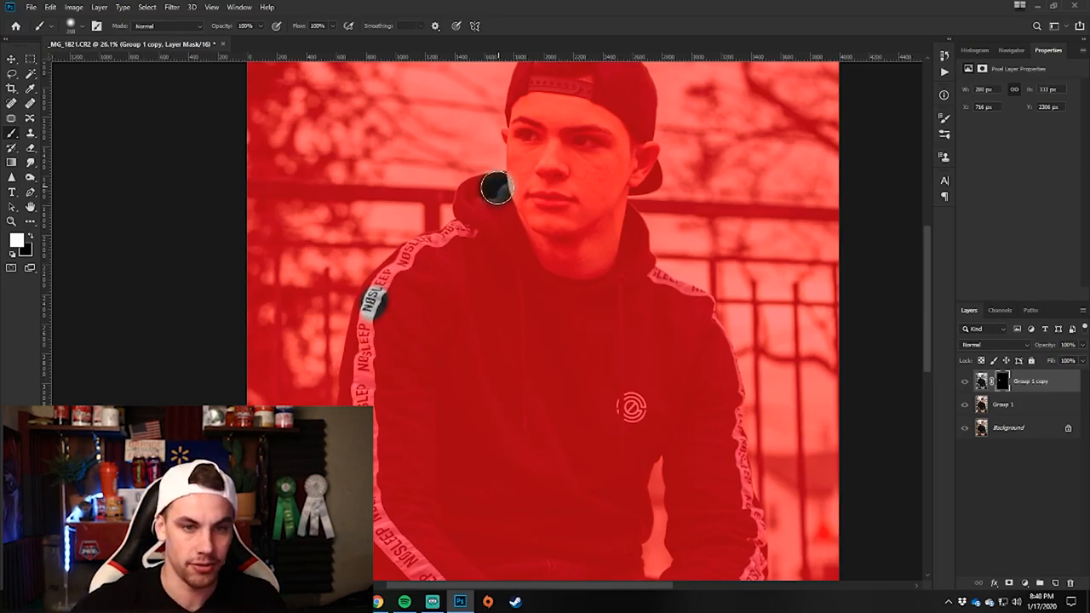
Paint white on the mask over the hood, neck area, right shoulder and upper chest.
{"action": "left_click_drag", "start_coordinate": [498, 187], "coordinate": [438, 259]}
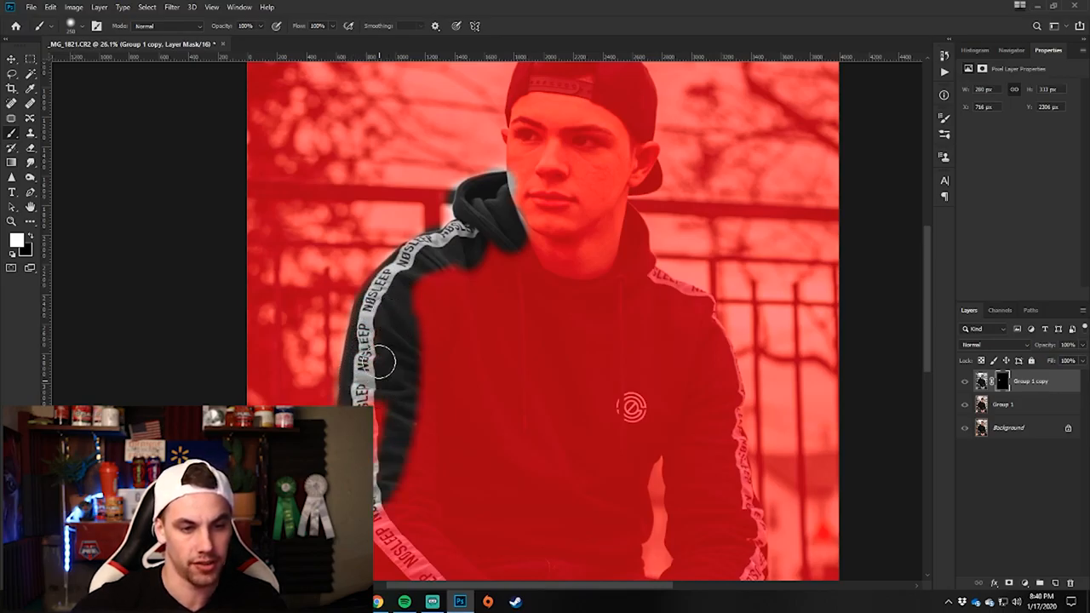
{"action": "left_click_drag", "start_coordinate": [383, 362], "coordinate": [522, 257]}
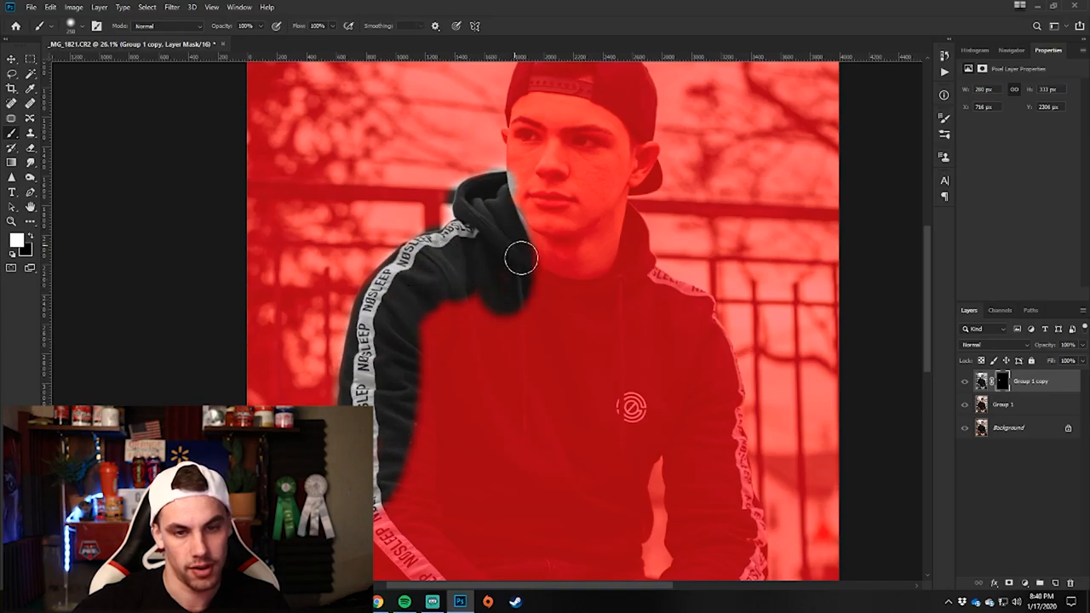
{"action": "left_click_drag", "start_coordinate": [521, 257], "coordinate": [658, 292]}
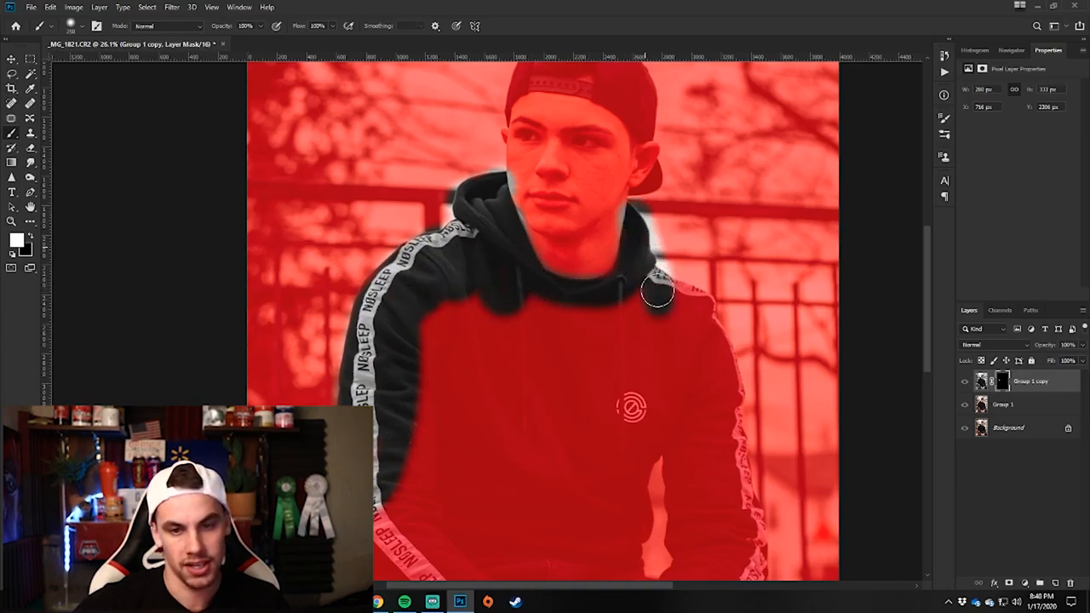
{"action": "left_click_drag", "start_coordinate": [656, 289], "coordinate": [426, 302]}
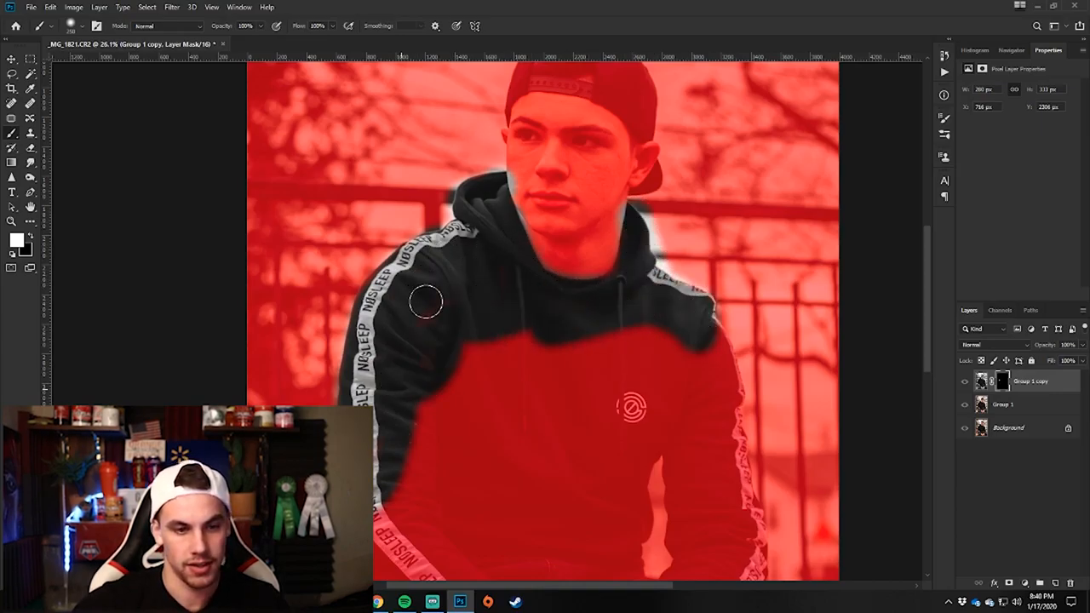
{"action": "left_click_drag", "start_coordinate": [426, 302], "coordinate": [534, 373]}
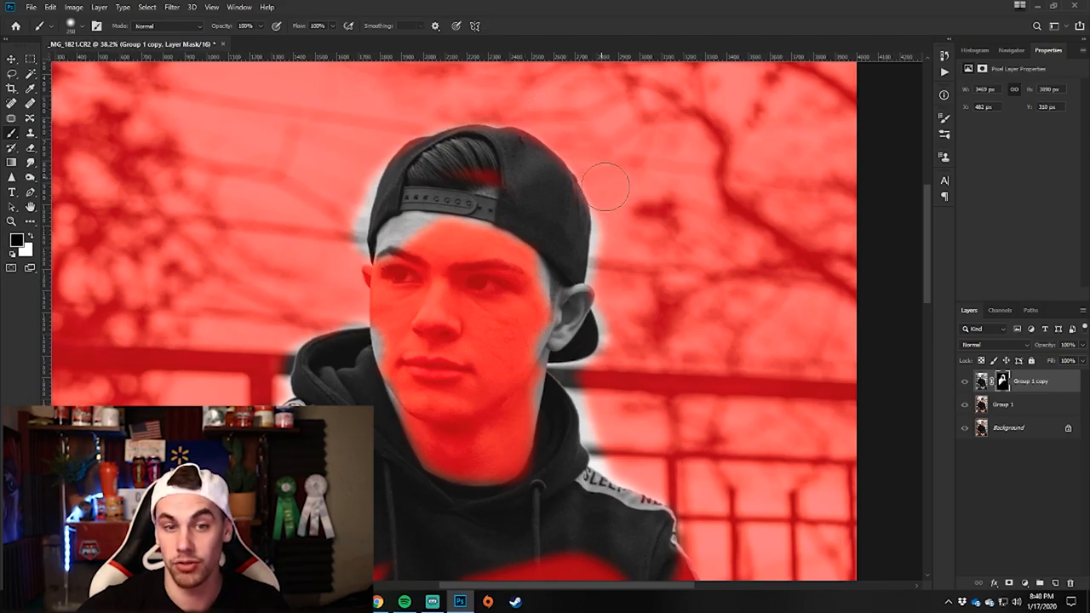
Paint black on the mask around the background, ear, jaw and forehead, and white over the cap.
{"action": "left_click_drag", "start_coordinate": [605, 186], "coordinate": [613, 285]}
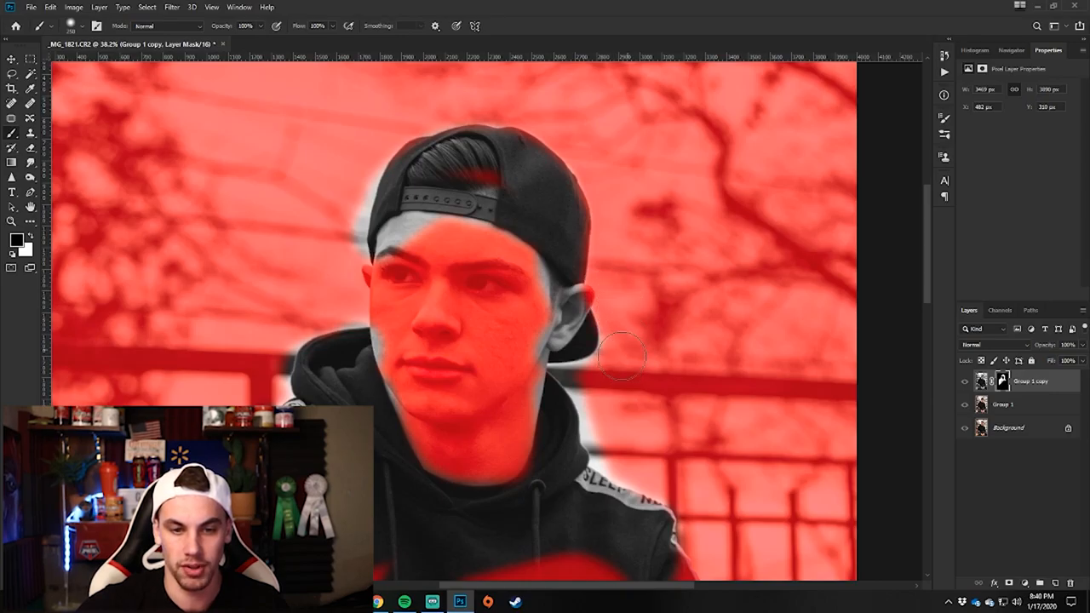
{"action": "left_click_drag", "start_coordinate": [621, 357], "coordinate": [647, 477]}
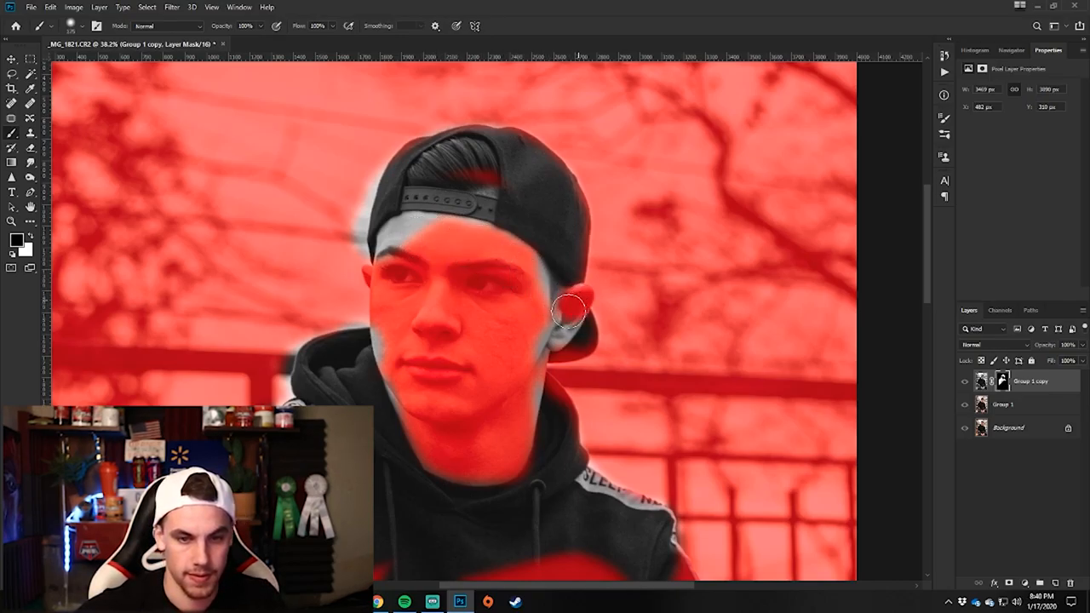
{"action": "left_click_drag", "start_coordinate": [570, 313], "coordinate": [562, 333]}
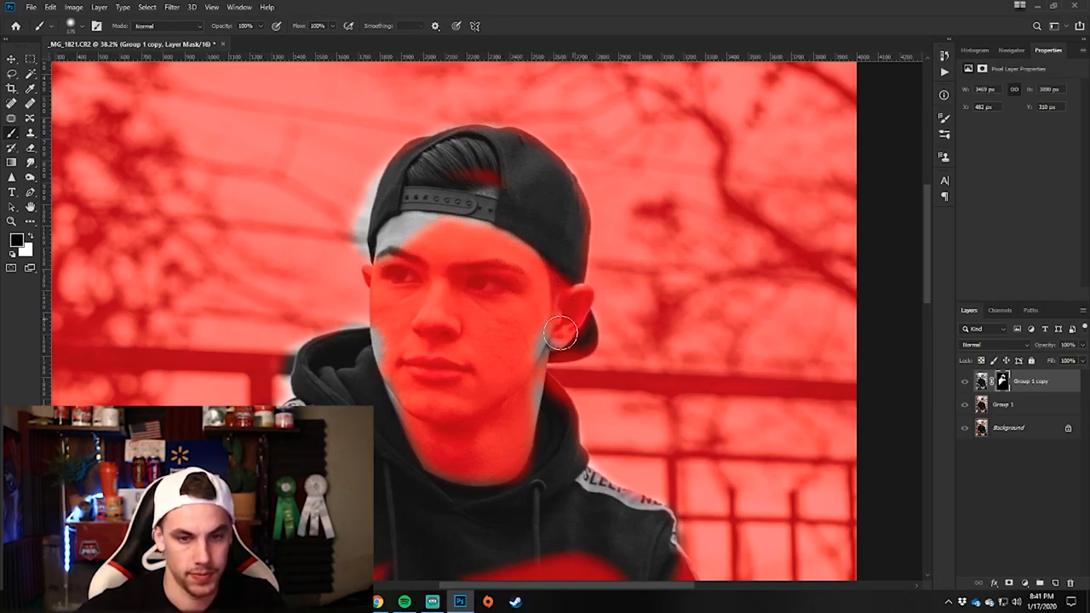
{"action": "left_click_drag", "start_coordinate": [562, 332], "coordinate": [417, 226]}
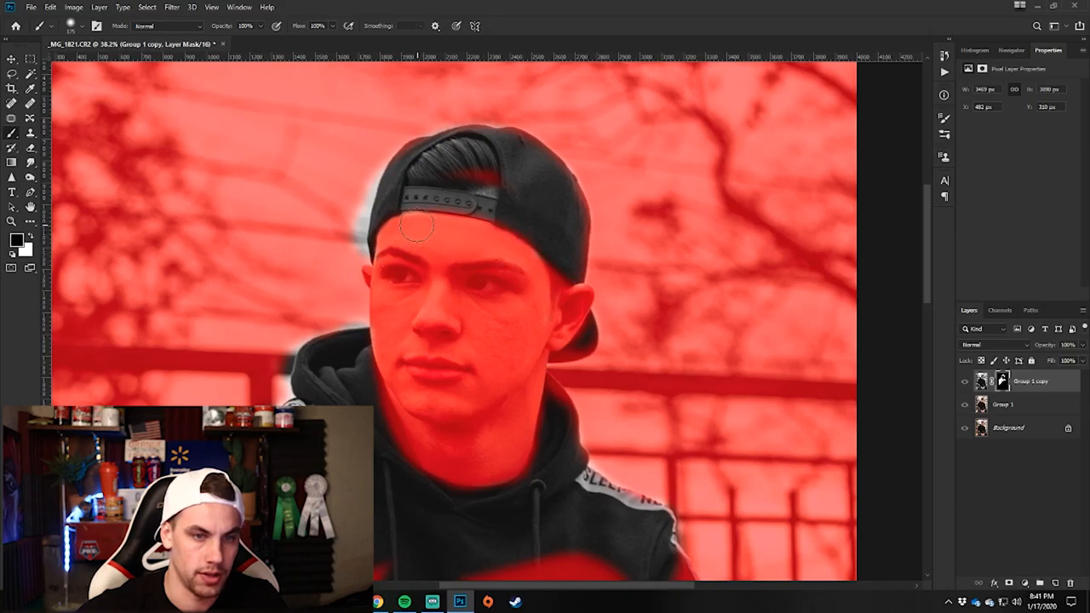
{"action": "left_click_drag", "start_coordinate": [417, 226], "coordinate": [453, 154]}
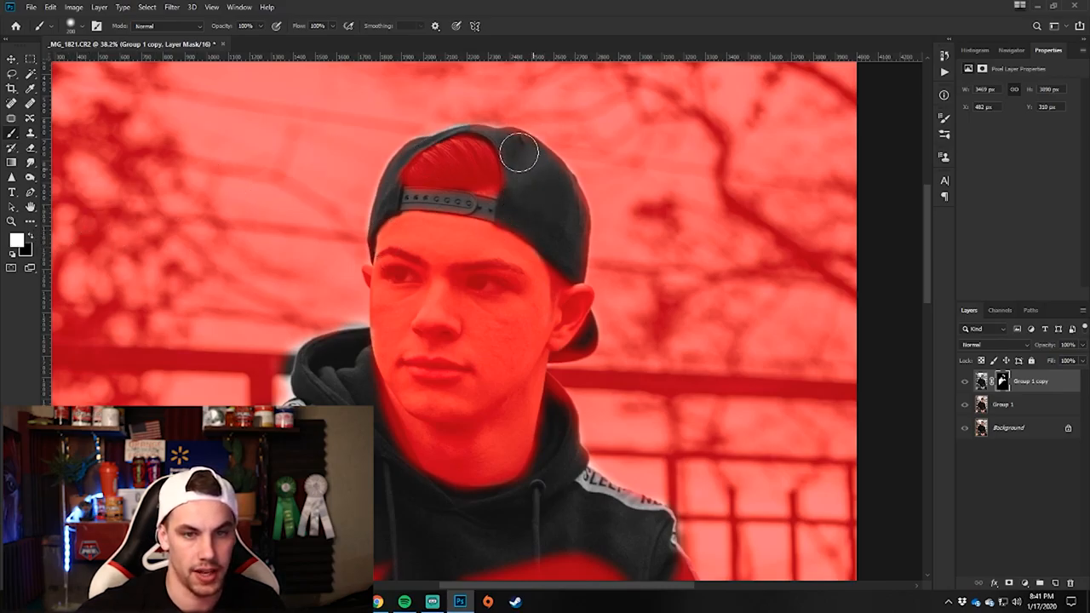
{"action": "left_click_drag", "start_coordinate": [519, 153], "coordinate": [569, 251]}
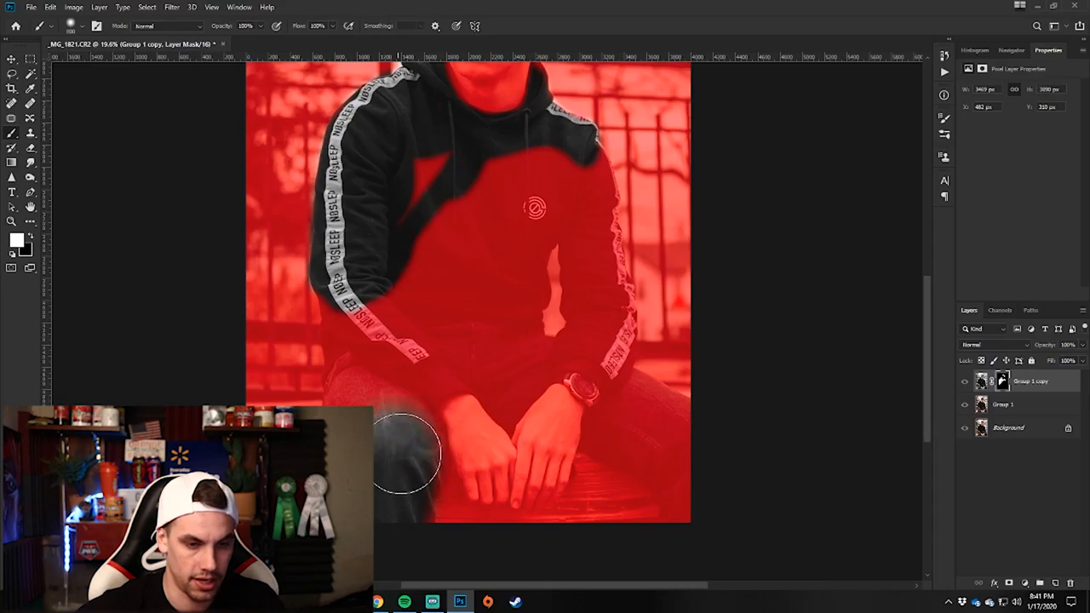
Paint white on the mask over the jeans and the hoodie front.
{"action": "left_click_drag", "start_coordinate": [407, 452], "coordinate": [522, 220]}
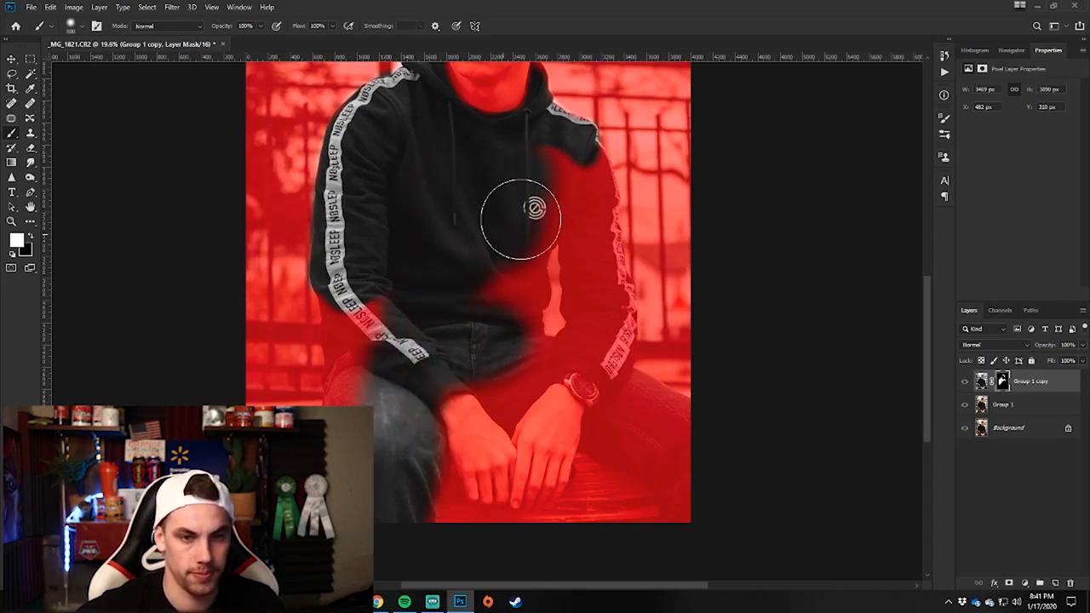
{"action": "left_click_drag", "start_coordinate": [535, 209], "coordinate": [579, 396]}
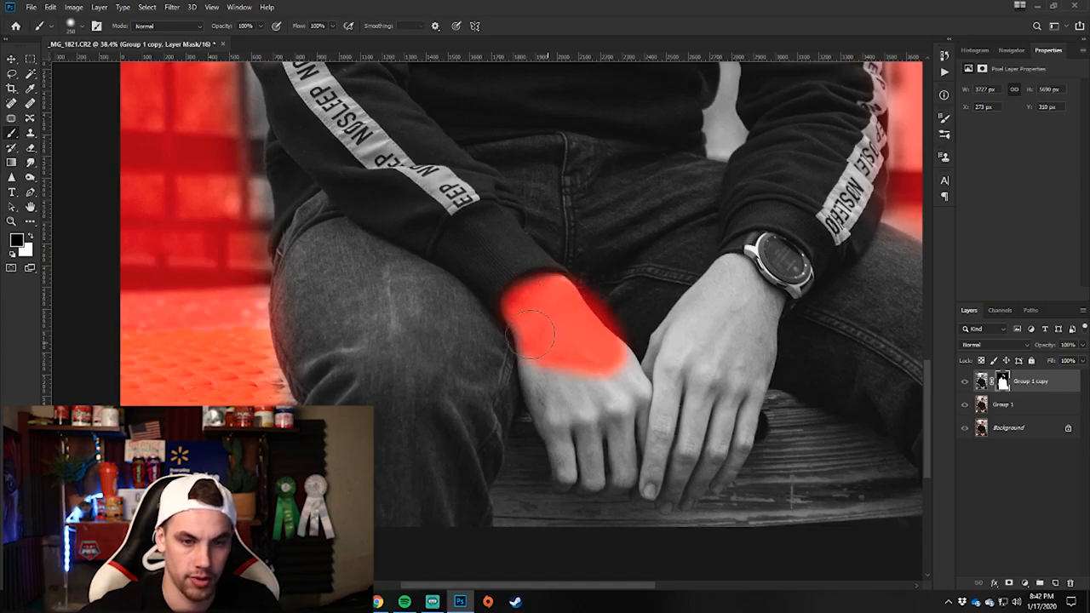
Paint black on the mask over the left wrist and hand, wooden seat and right hand.
{"action": "left_click_drag", "start_coordinate": [533, 332], "coordinate": [516, 511]}
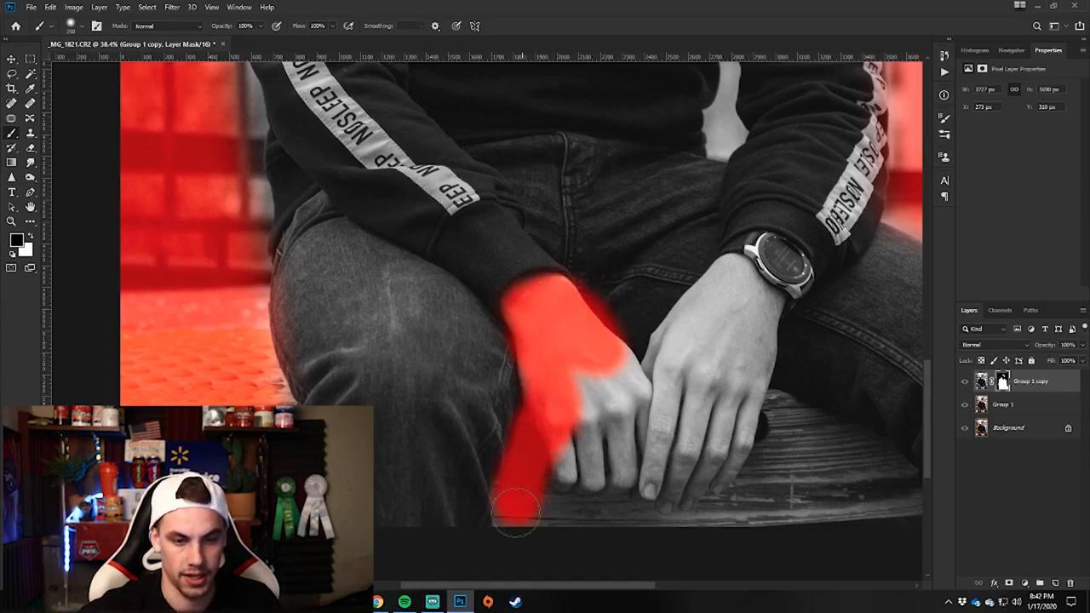
{"action": "left_click_drag", "start_coordinate": [516, 515], "coordinate": [890, 477]}
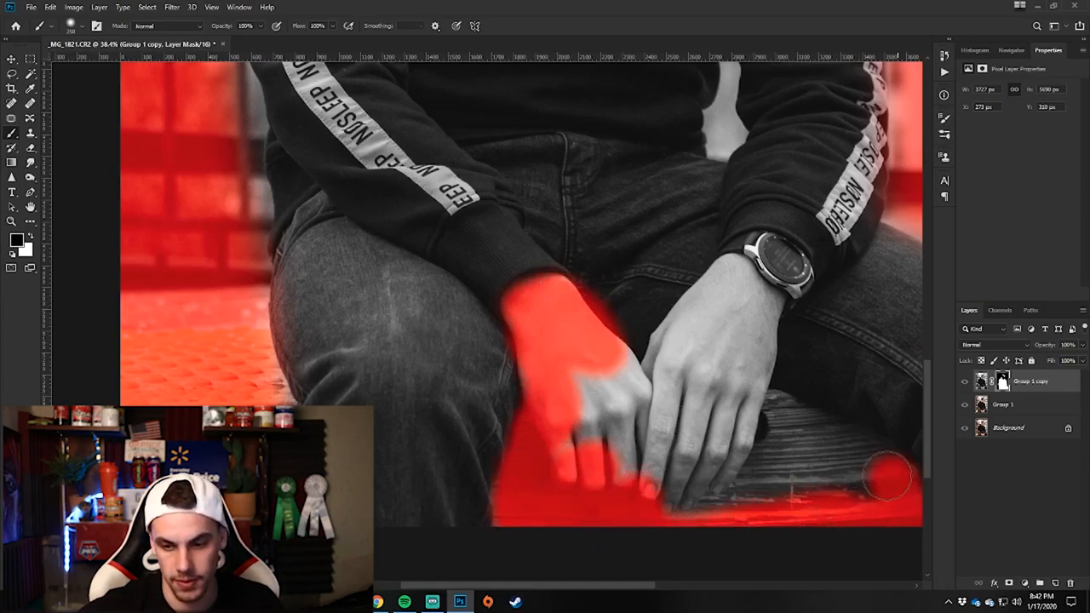
{"action": "left_click_drag", "start_coordinate": [890, 477], "coordinate": [758, 306]}
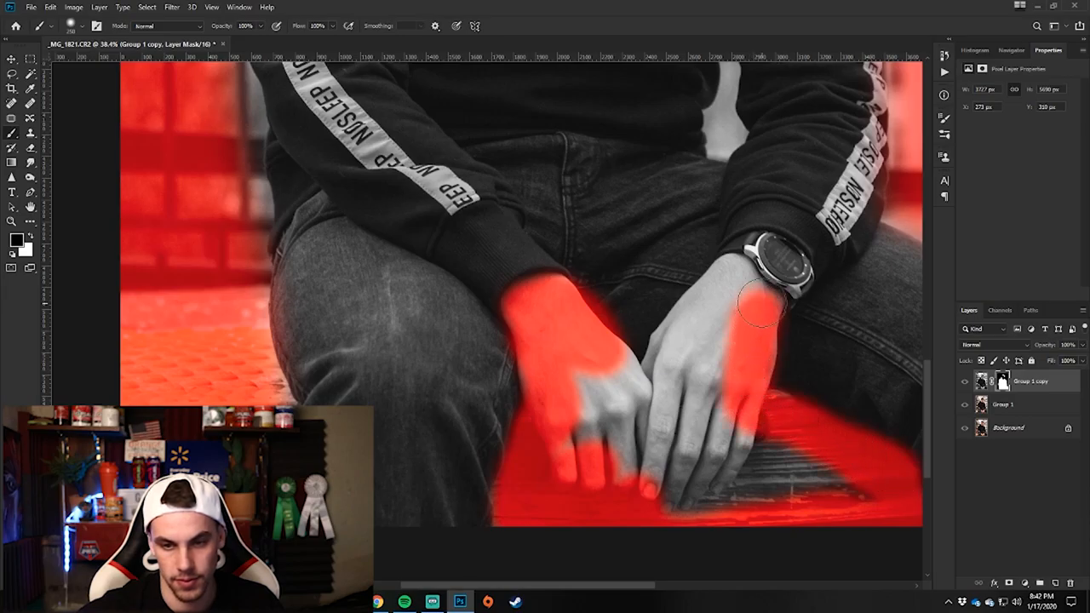
{"action": "left_click_drag", "start_coordinate": [762, 303], "coordinate": [711, 303]}
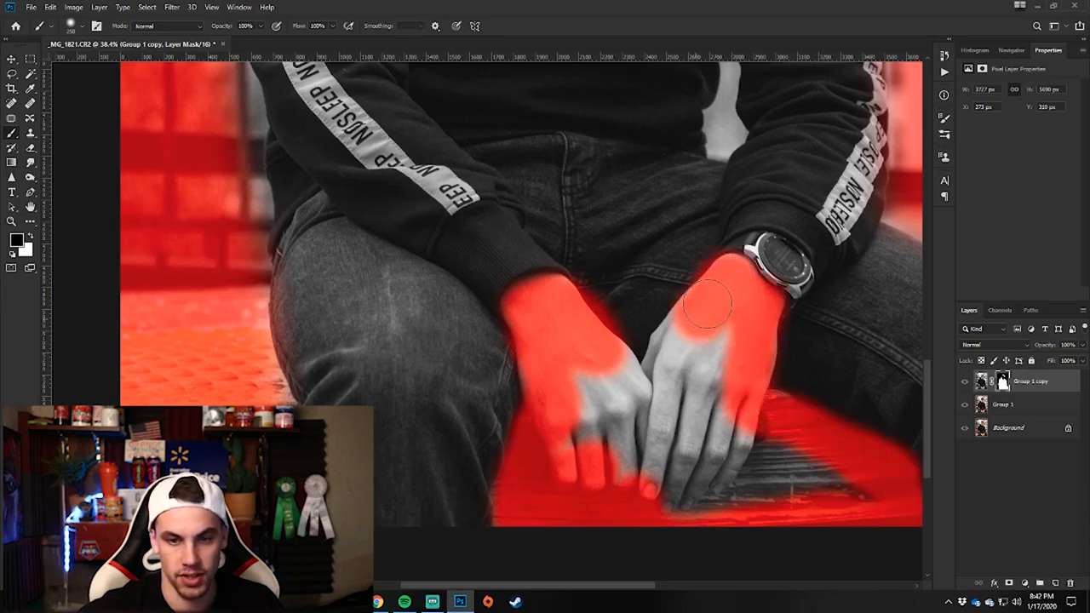
{"action": "left_click_drag", "start_coordinate": [707, 302], "coordinate": [770, 443]}
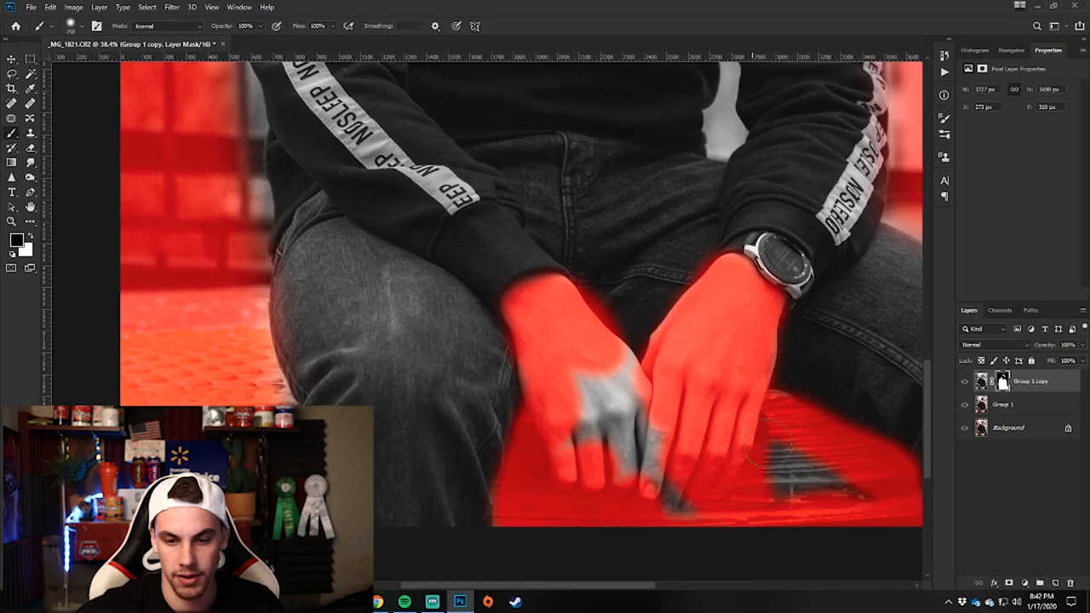
{"action": "left_click_drag", "start_coordinate": [766, 443], "coordinate": [588, 431]}
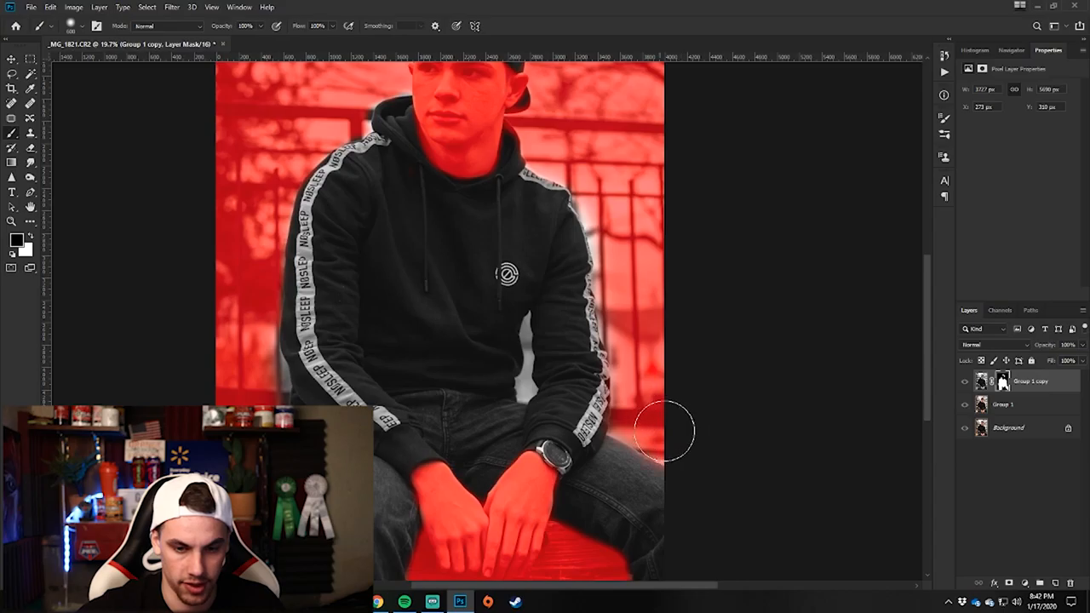
Paint black along the arm edge and Magic Wand-select the gap between arm and body.
{"action": "left_click_drag", "start_coordinate": [668, 430], "coordinate": [536, 349]}
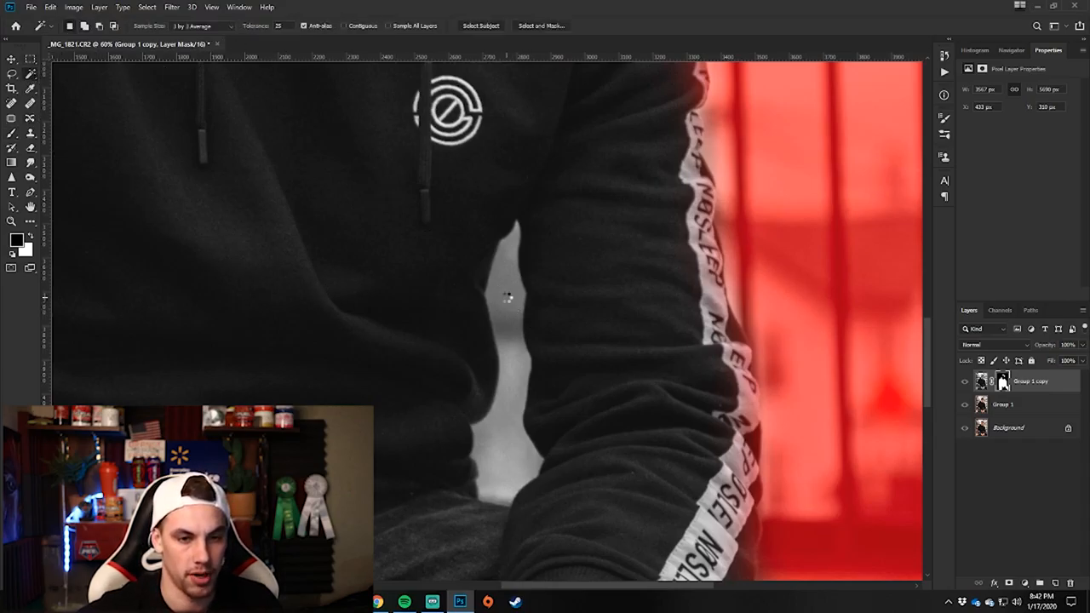
{"action": "left_click", "coordinate": [507, 298]}
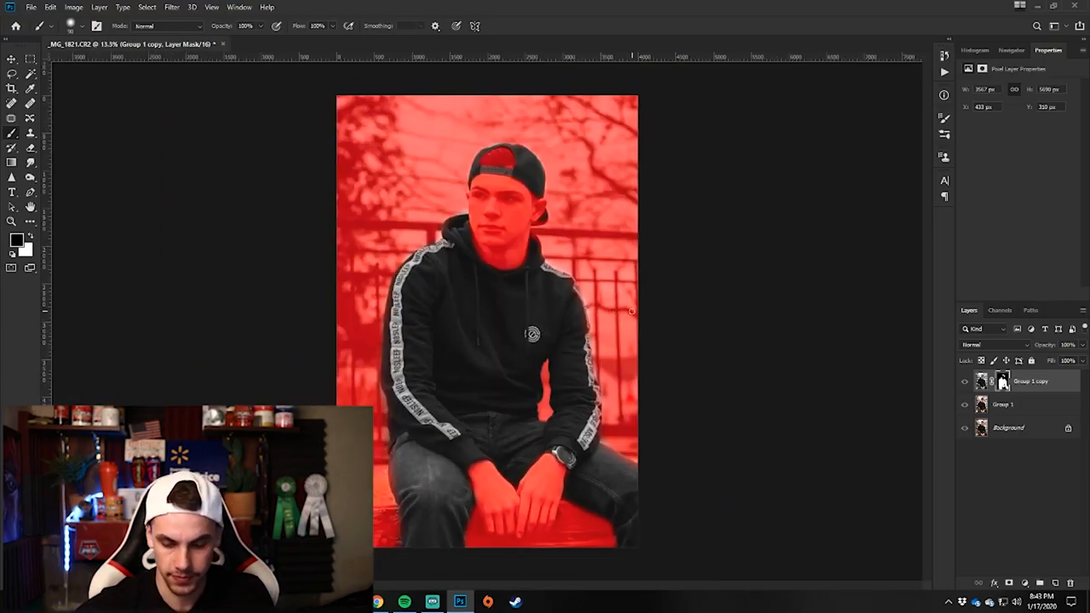
Hide the mask overlay and add a Curves adjustment layer above Group 1 copy.
{"action": "left_click", "coordinate": [965, 382]}
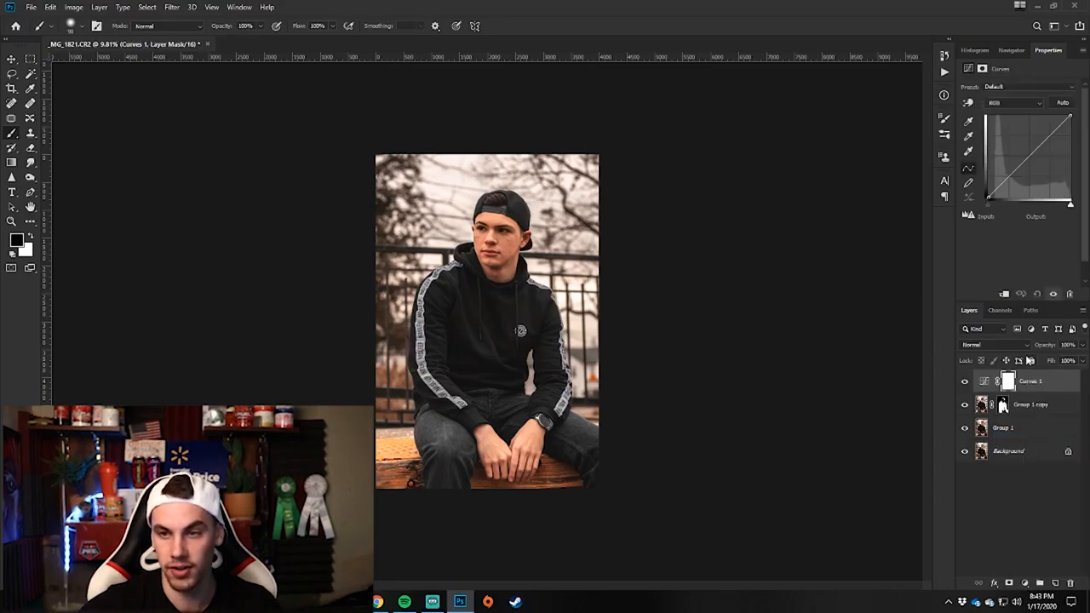
Clip Curves 1 to Group 1 copy and raise its upper point to lighten the clothing.
{"action": "right_click", "coordinate": [1031, 380]}
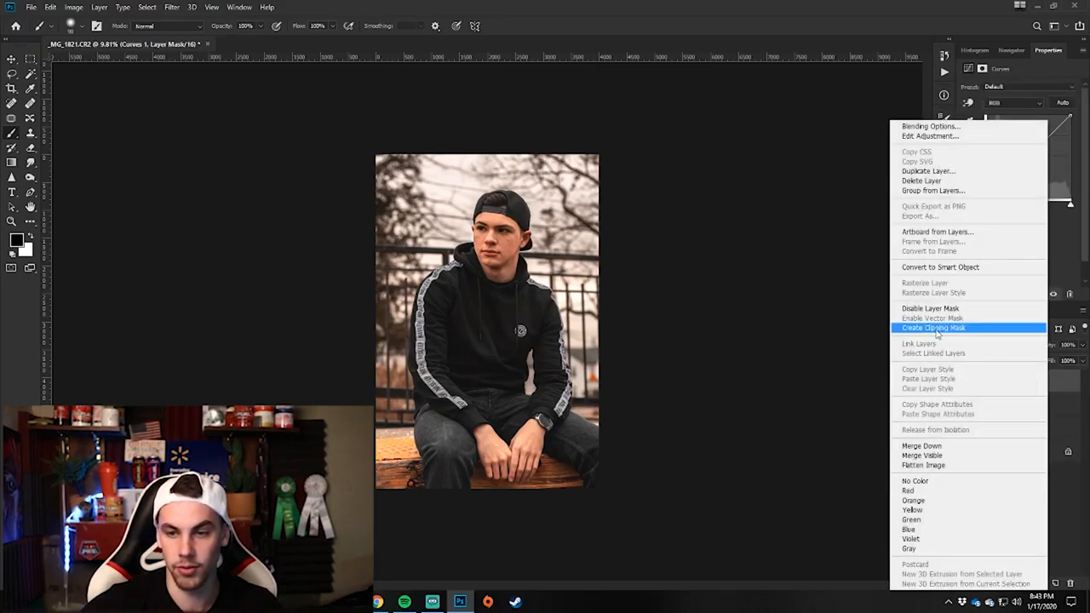
{"action": "left_click", "coordinate": [933, 327]}
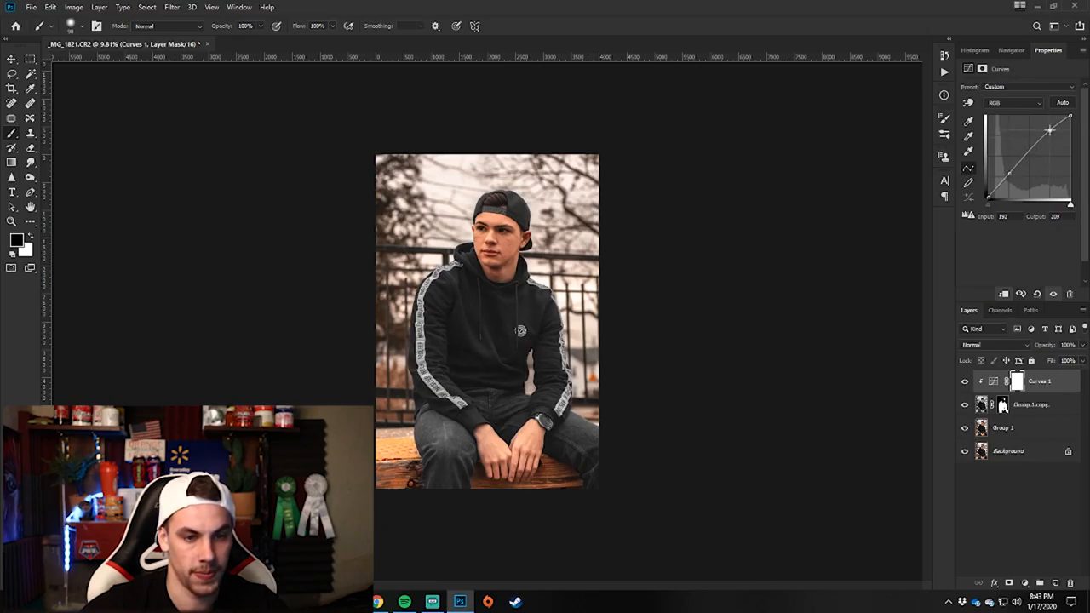
{"action": "left_click_drag", "start_coordinate": [1050, 130], "coordinate": [1050, 122]}
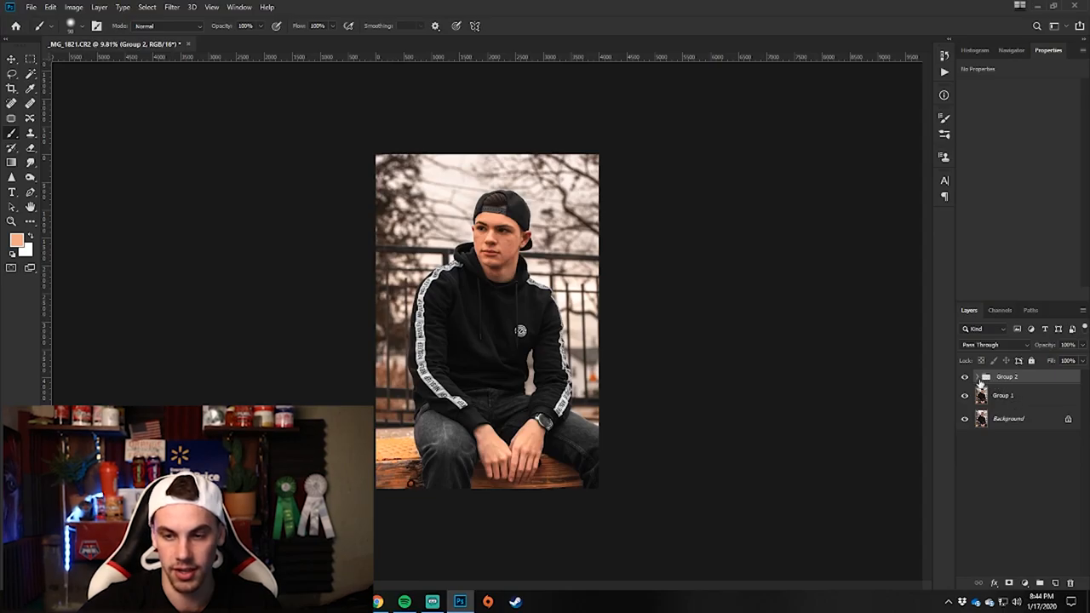
{"action": "mouse_move", "coordinate": [615, 284]}
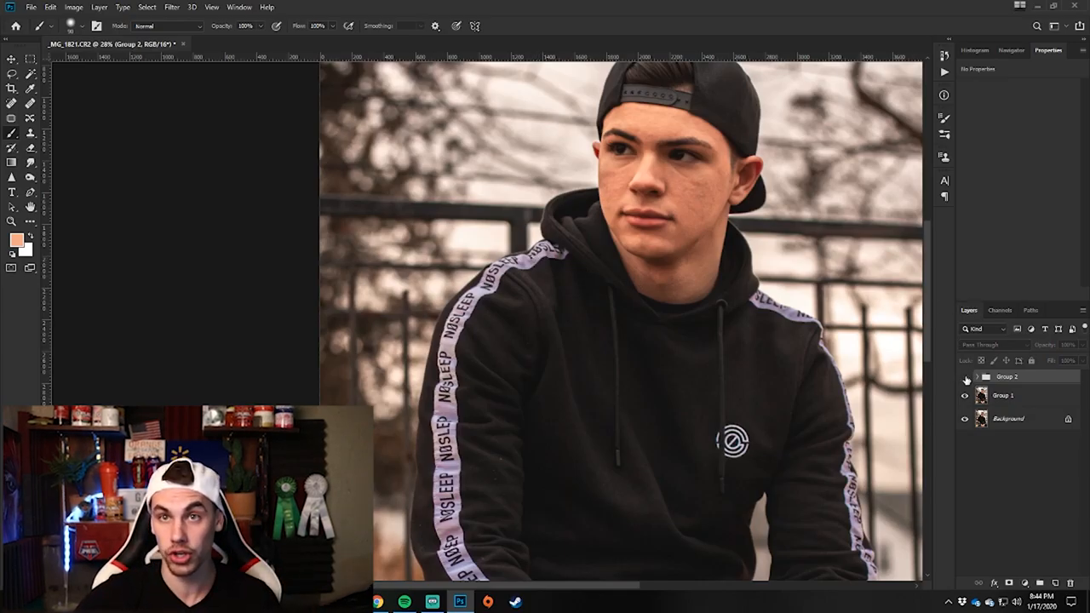
Group Curves 1 and Group 1 copy with Ctrl+G, then expand Group 2 and toggle its visibility.
{"action": "left_click", "coordinate": [987, 377]}
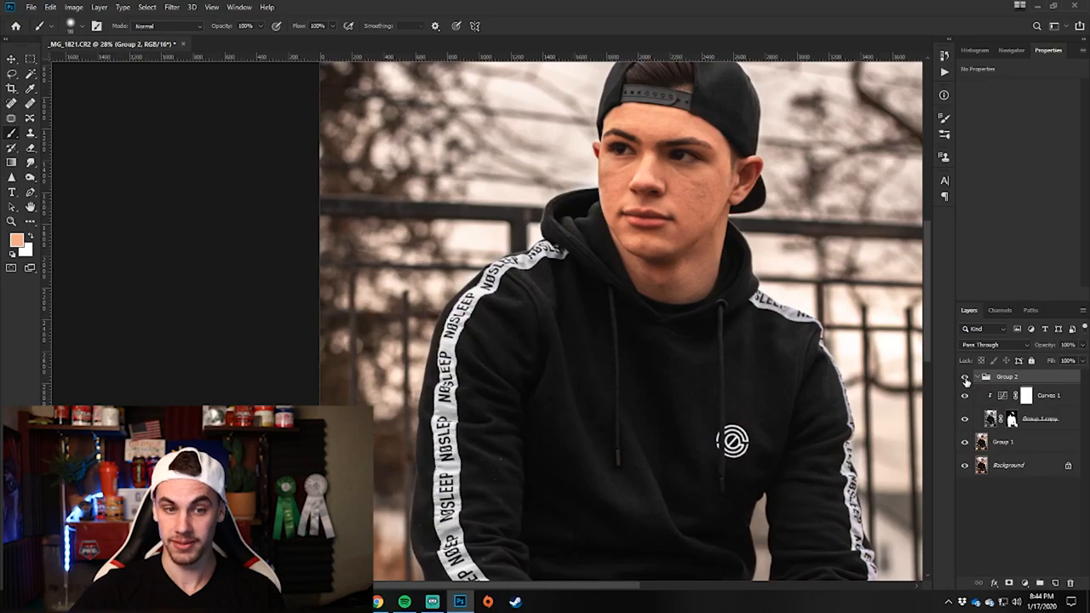
{"action": "mouse_move", "coordinate": [965, 378]}
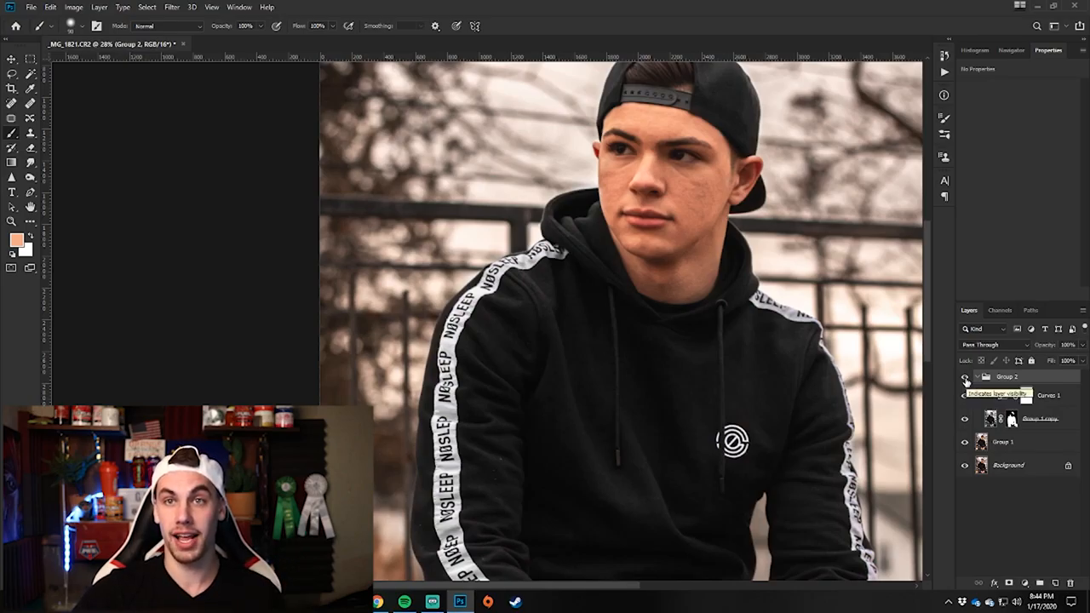